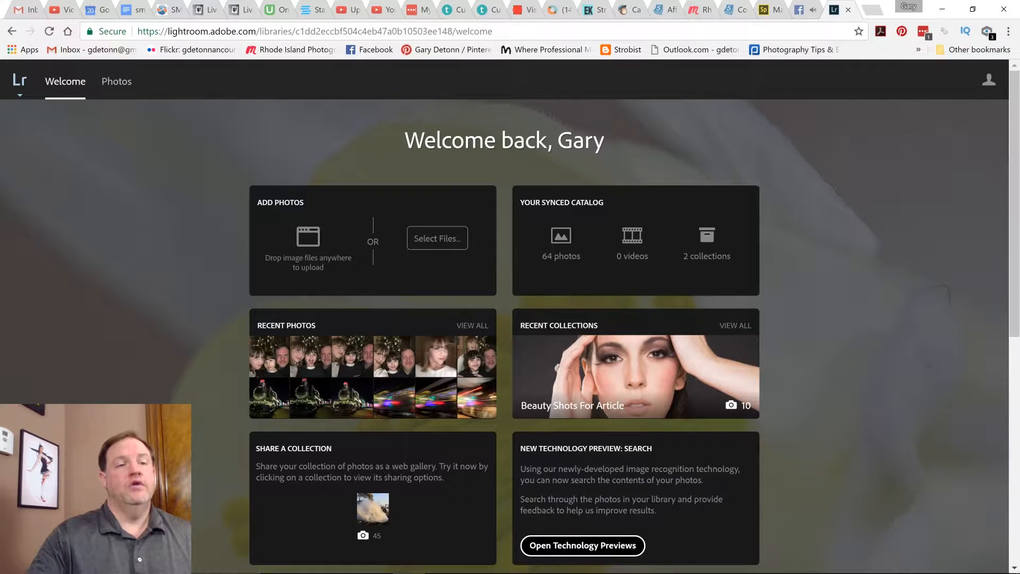
pyautogui.moveTo(249, 86)
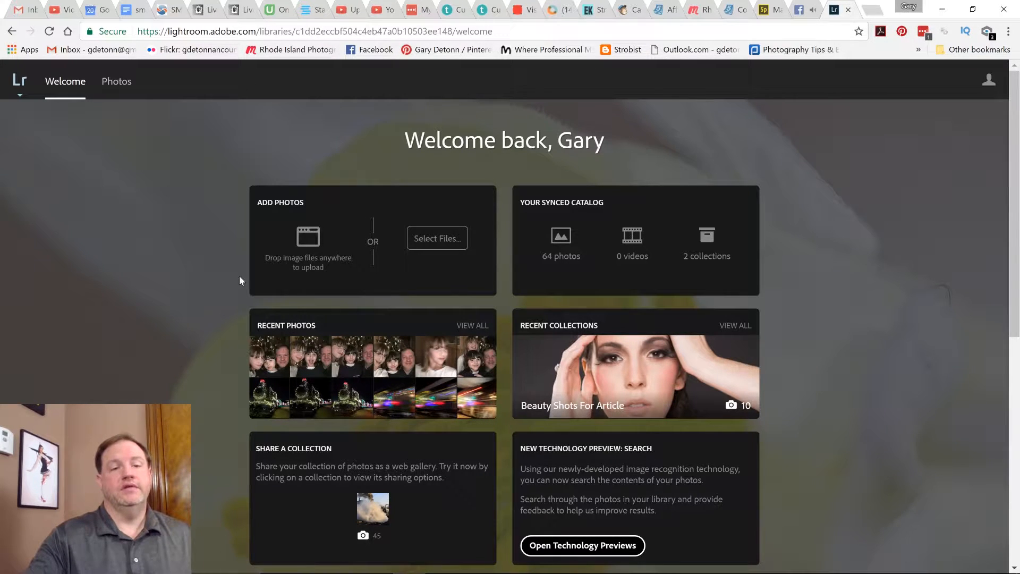
pyautogui.moveTo(116, 81)
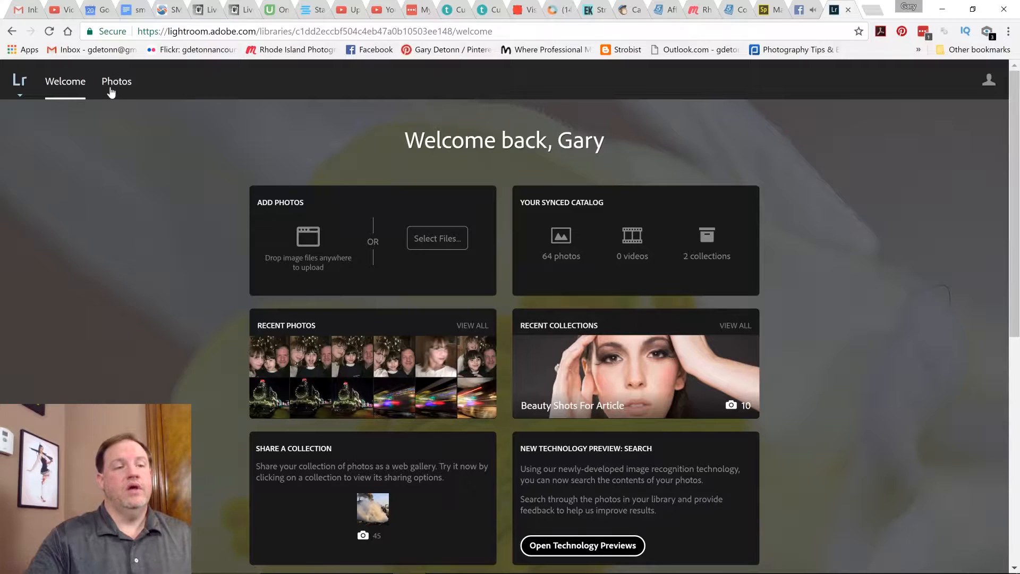
pyautogui.moveTo(560, 242)
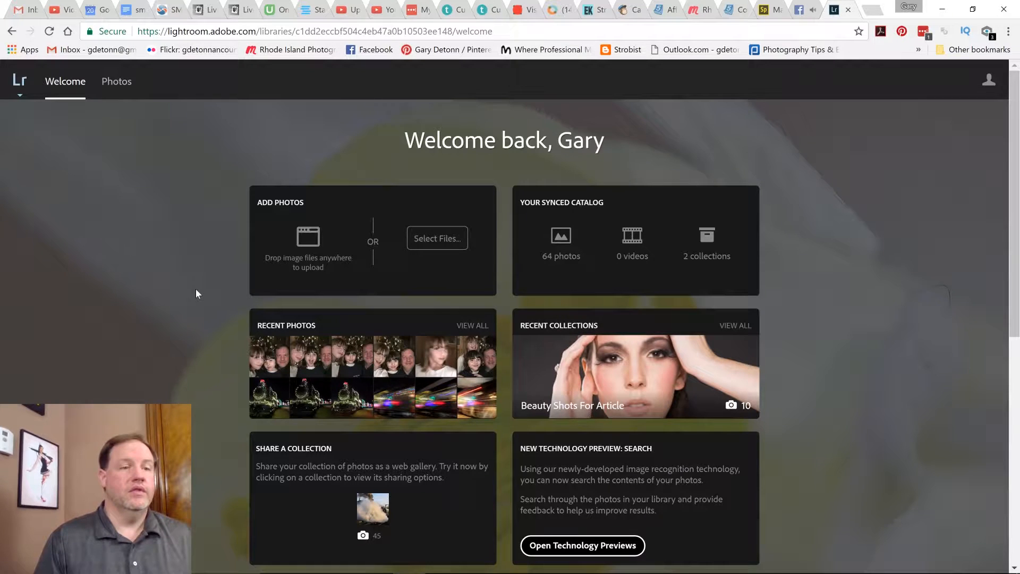
pyautogui.moveTo(116, 85)
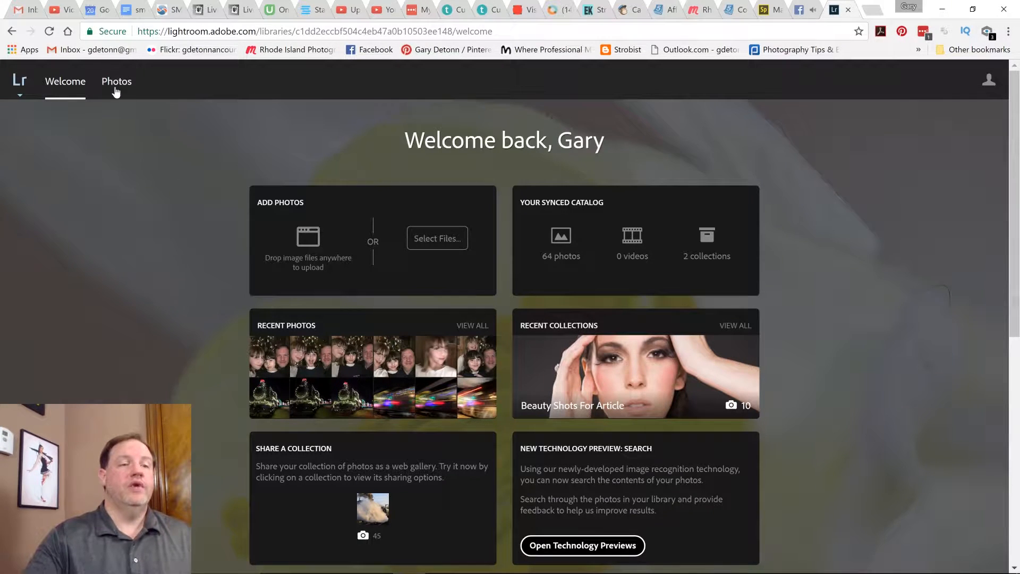
pyautogui.moveTo(269, 141)
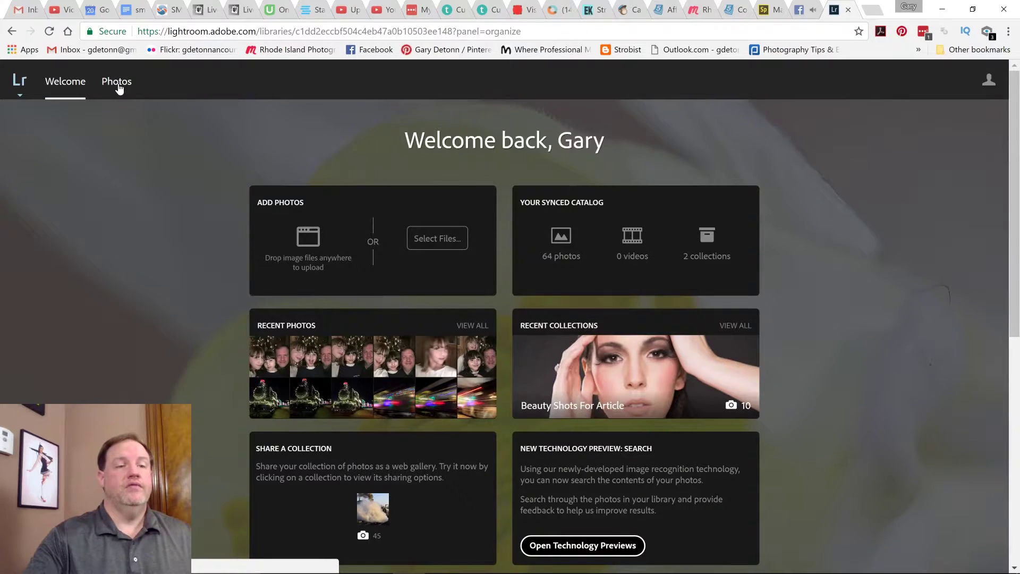
# Step: Open the photo library and go into the Steam Trains collection
pyautogui.click(117, 81)
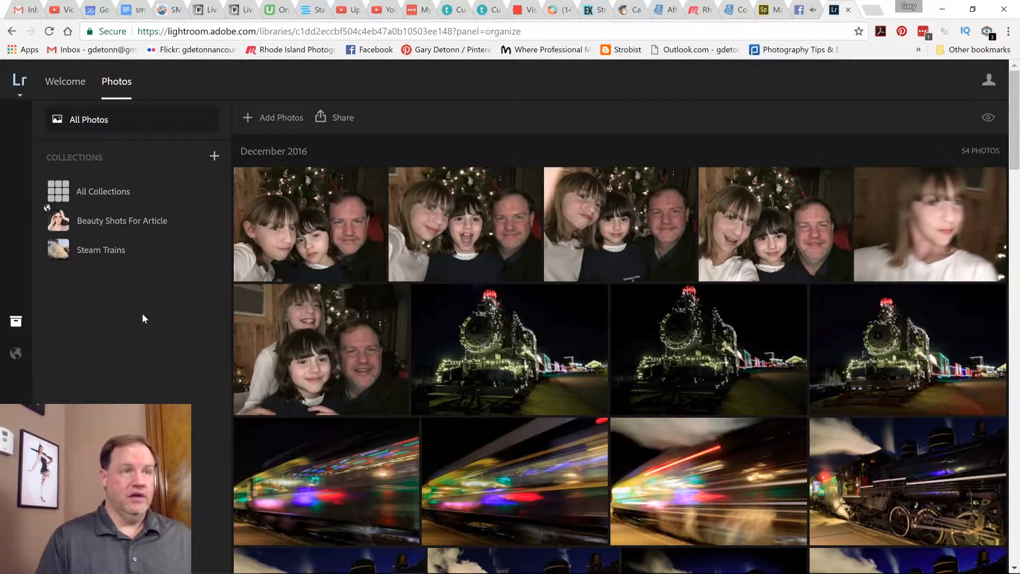
pyautogui.click(101, 250)
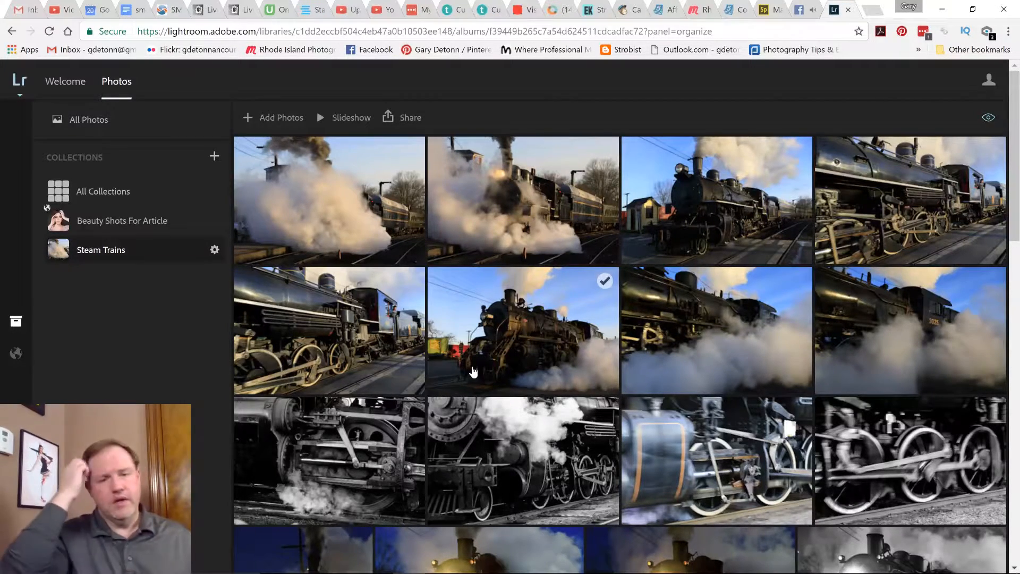
# Step: Select the black-and-white close-up, wheel, bright and night locomotive photos, then open sharing
pyautogui.scroll(-3)
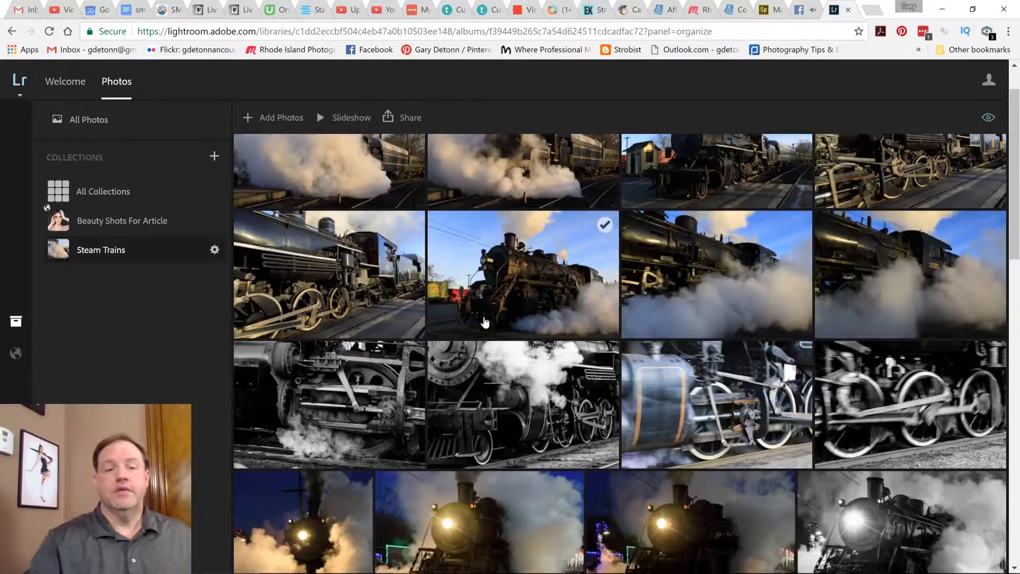
pyautogui.scroll(-3)
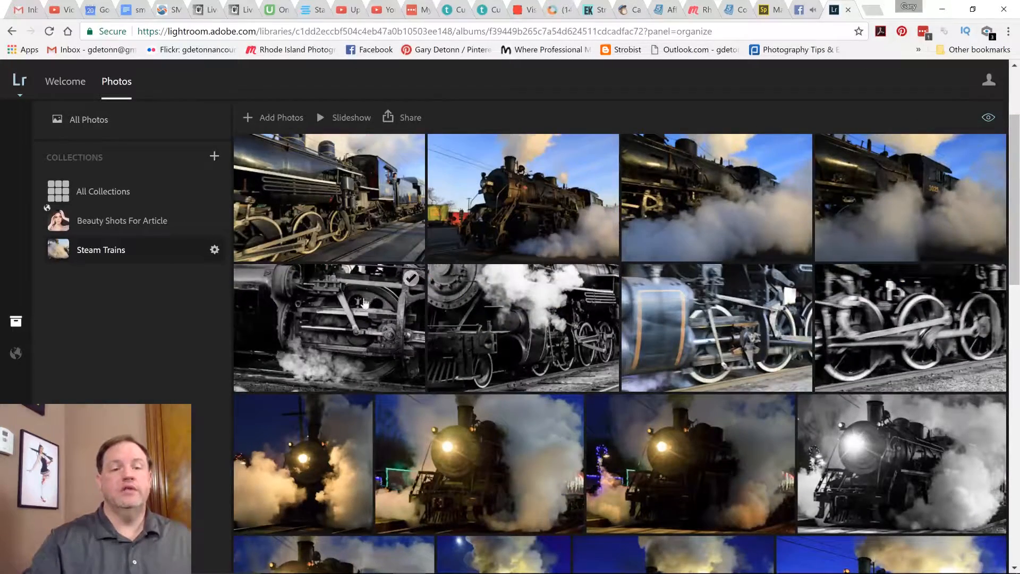
pyautogui.click(328, 328)
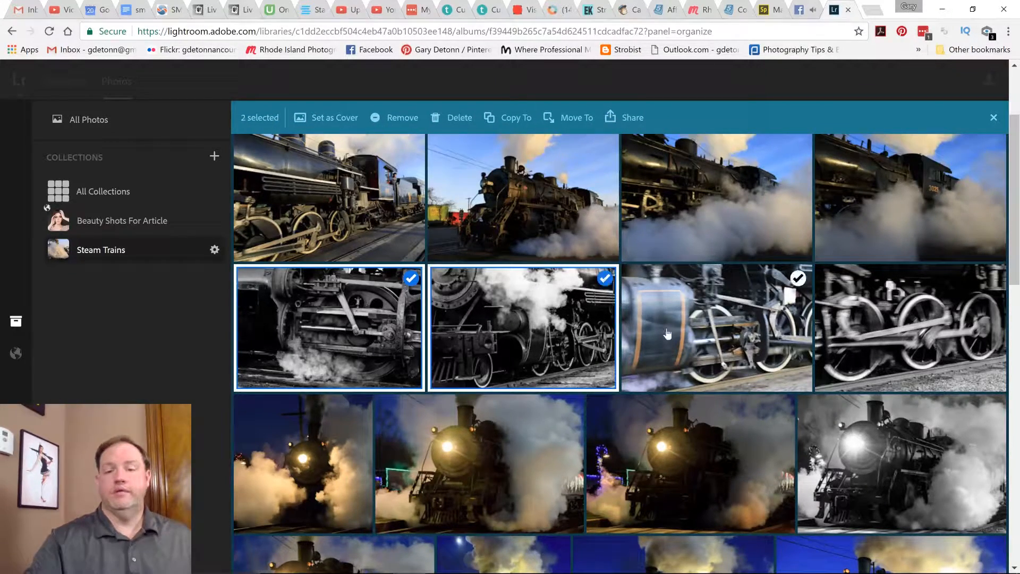
pyautogui.click(910, 327)
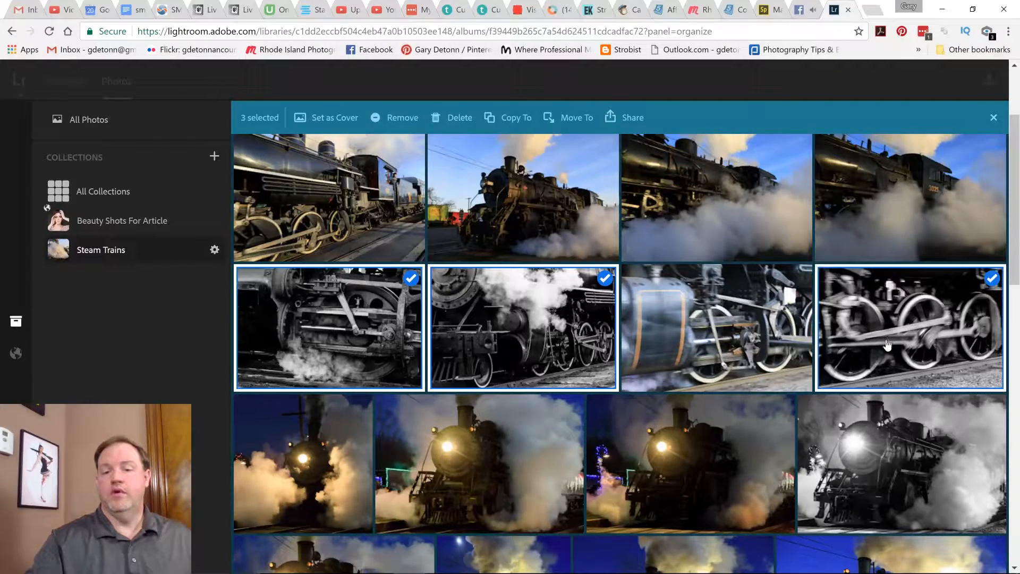
pyautogui.click(901, 463)
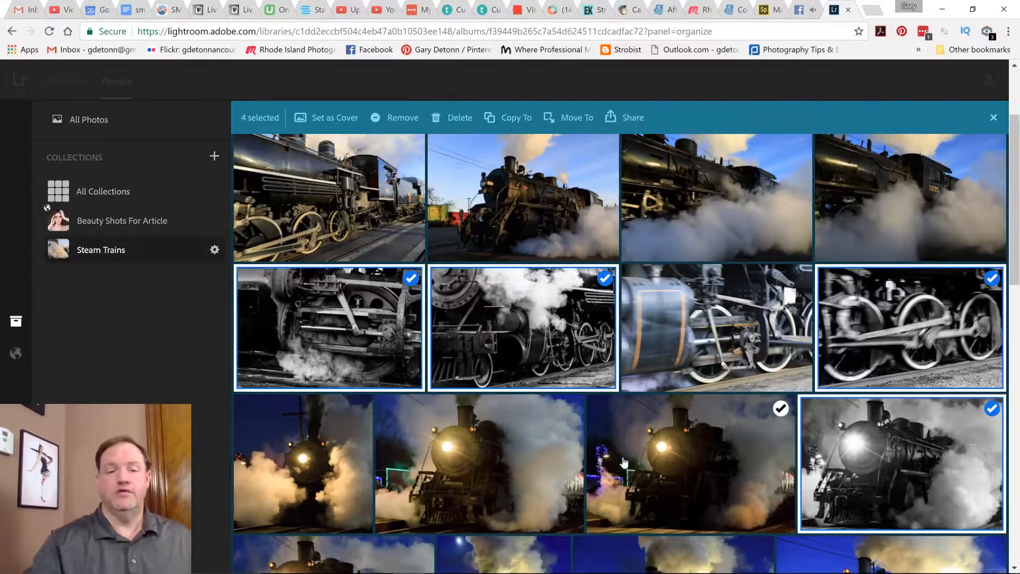
pyautogui.scroll(-3)
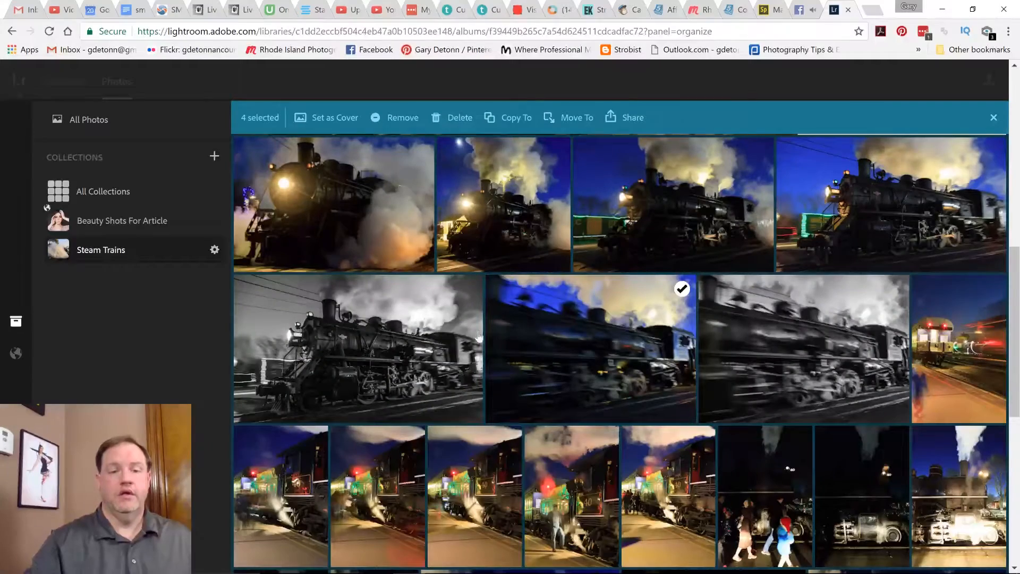
pyautogui.click(358, 348)
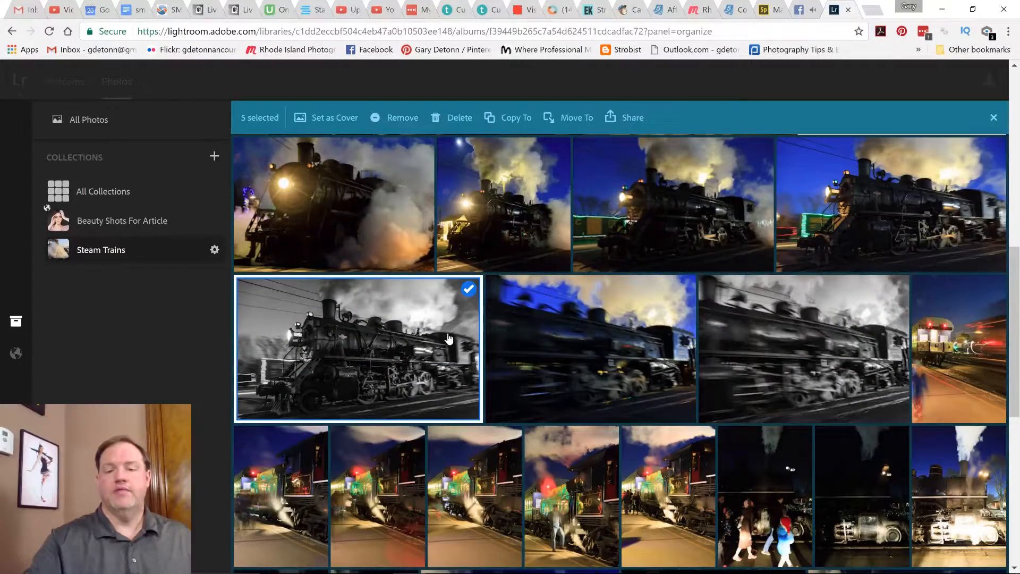
pyautogui.scroll(-3)
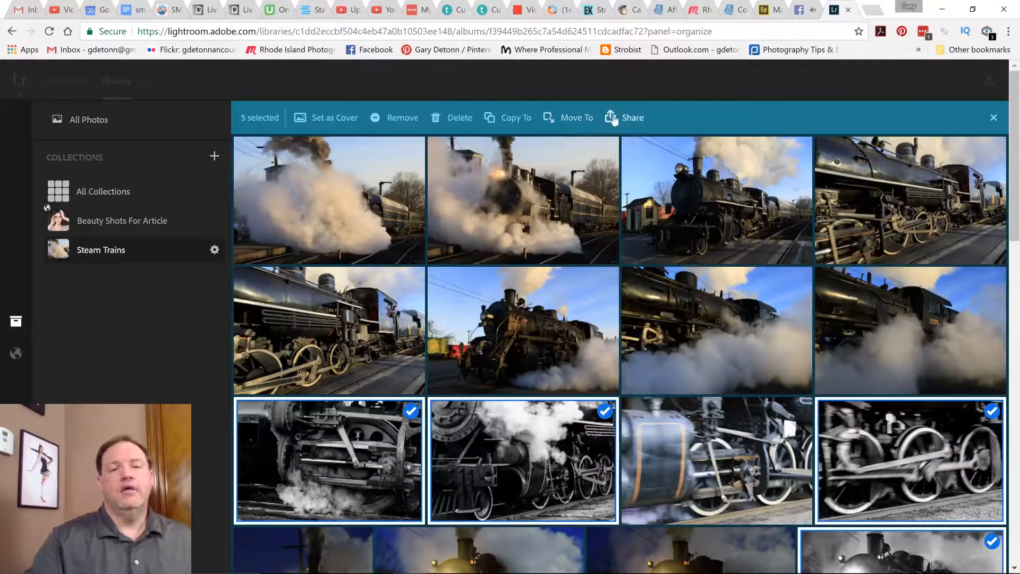
pyautogui.click(632, 118)
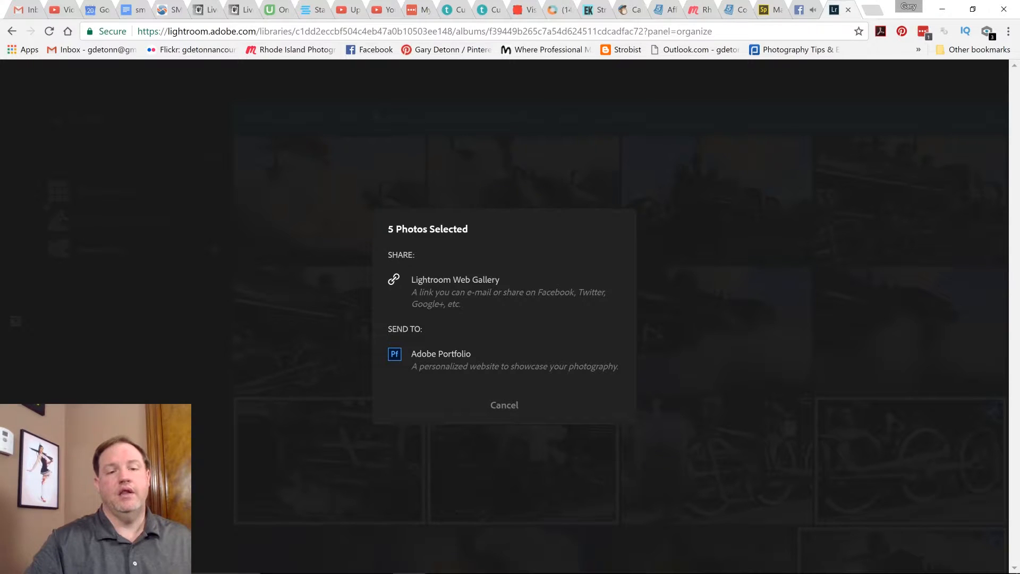
pyautogui.moveTo(394, 284)
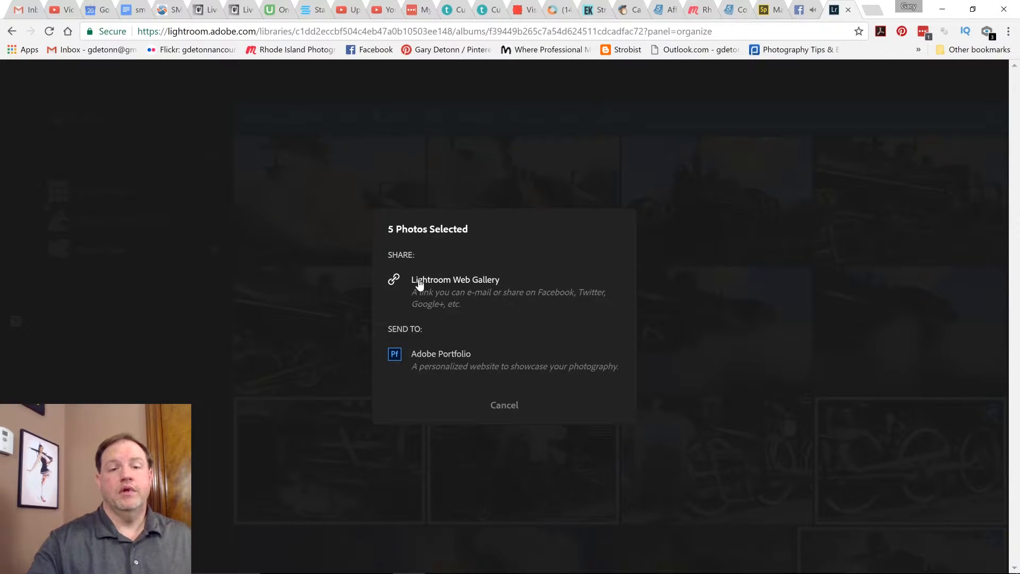
# Step: Choose to share the selected photos as a web gallery
pyautogui.click(456, 279)
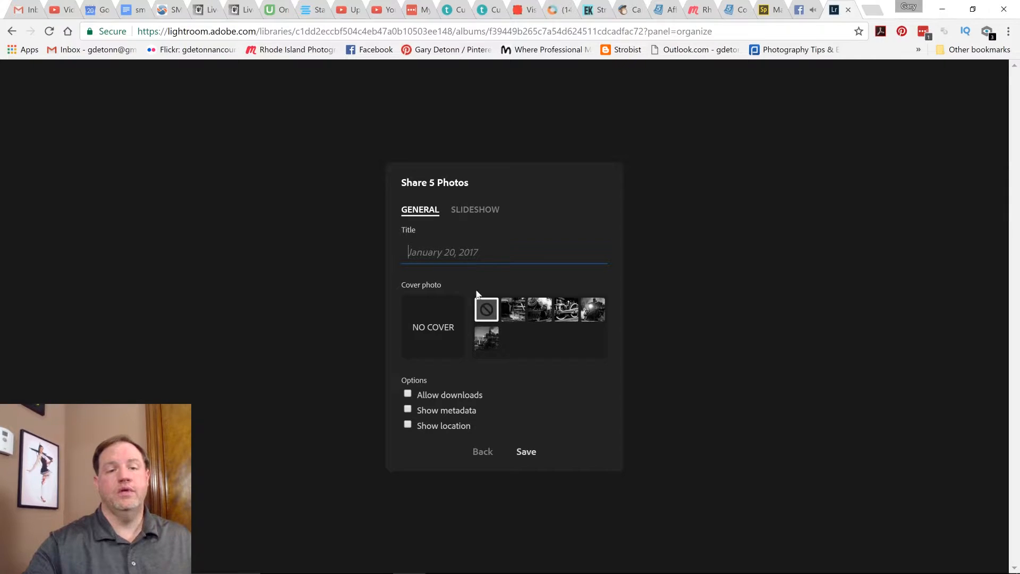
pyautogui.moveTo(434, 316)
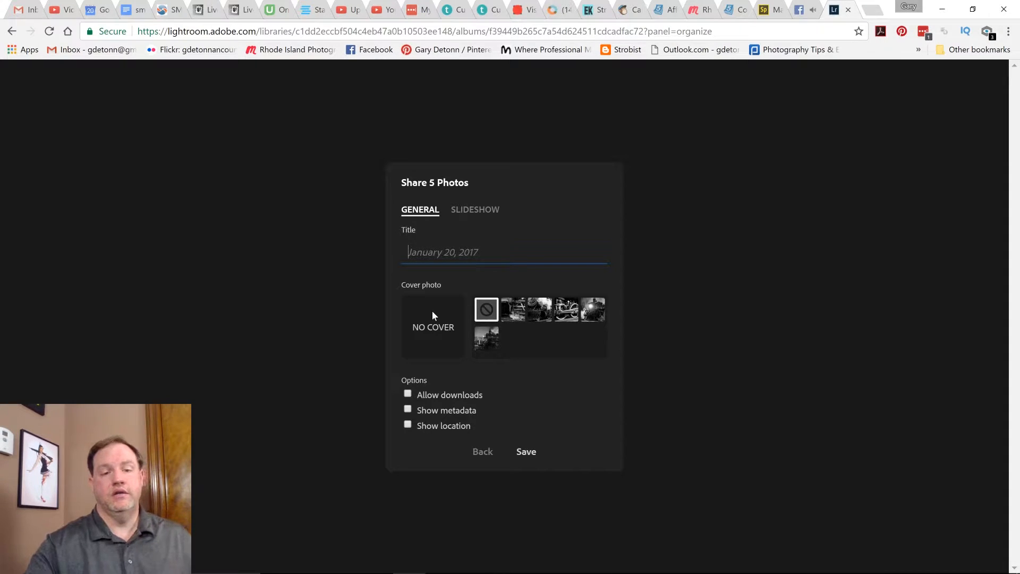
# Step: Enter the gallery title, make the bright locomotive photo the cover, and show metadata
pyautogui.write('Steam Trains')
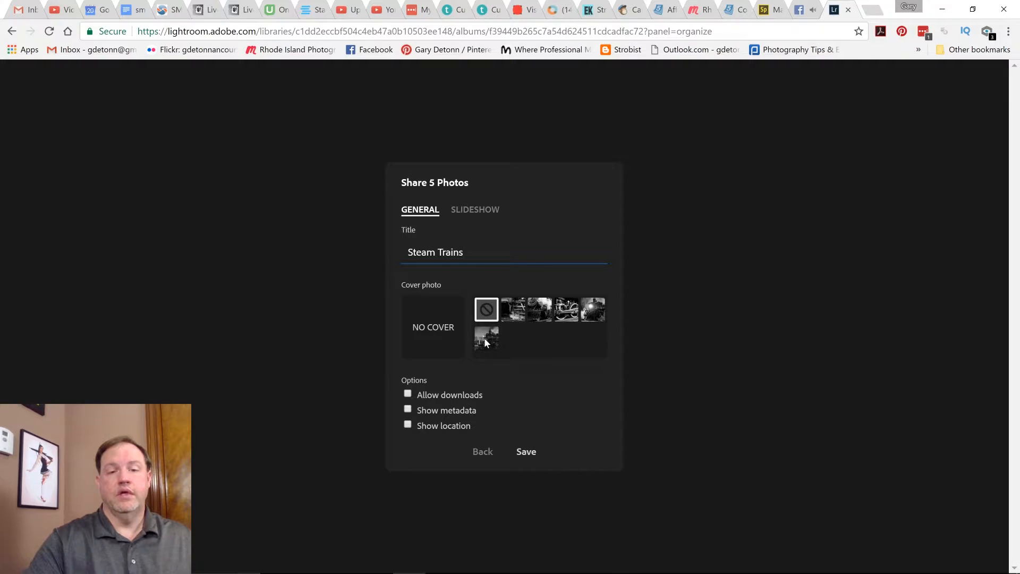
pyautogui.click(592, 309)
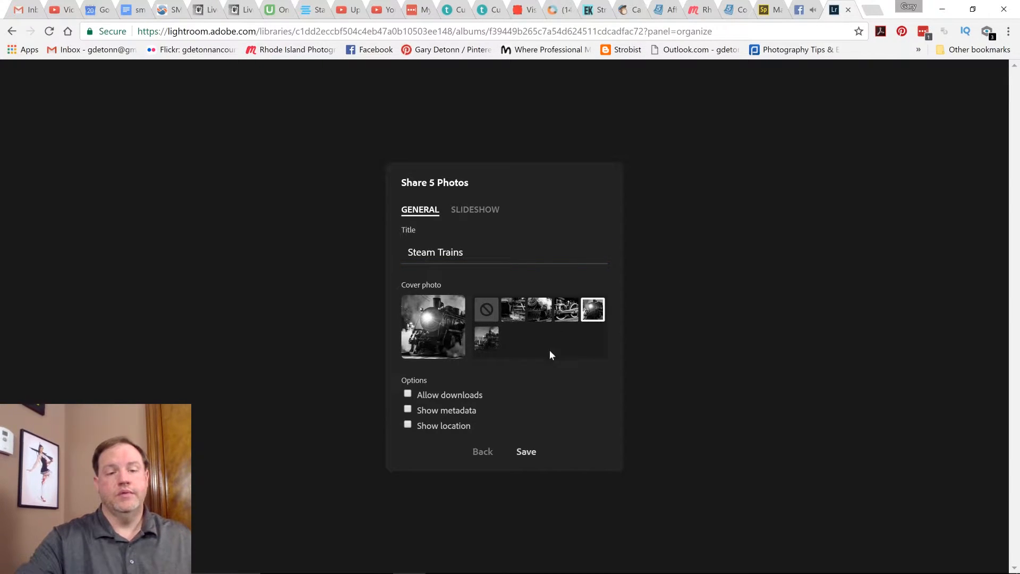
pyautogui.moveTo(447, 408)
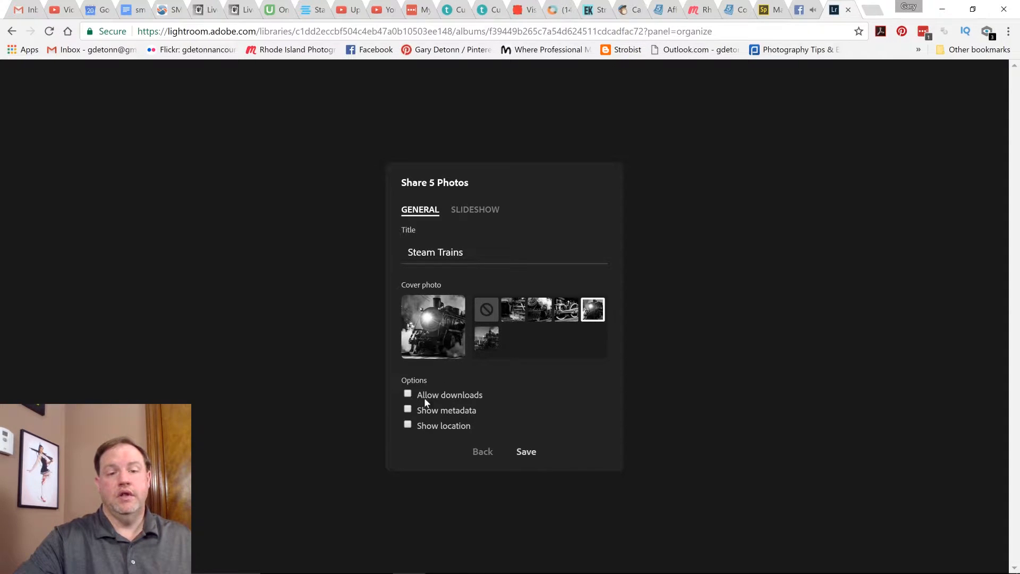
pyautogui.moveTo(473, 404)
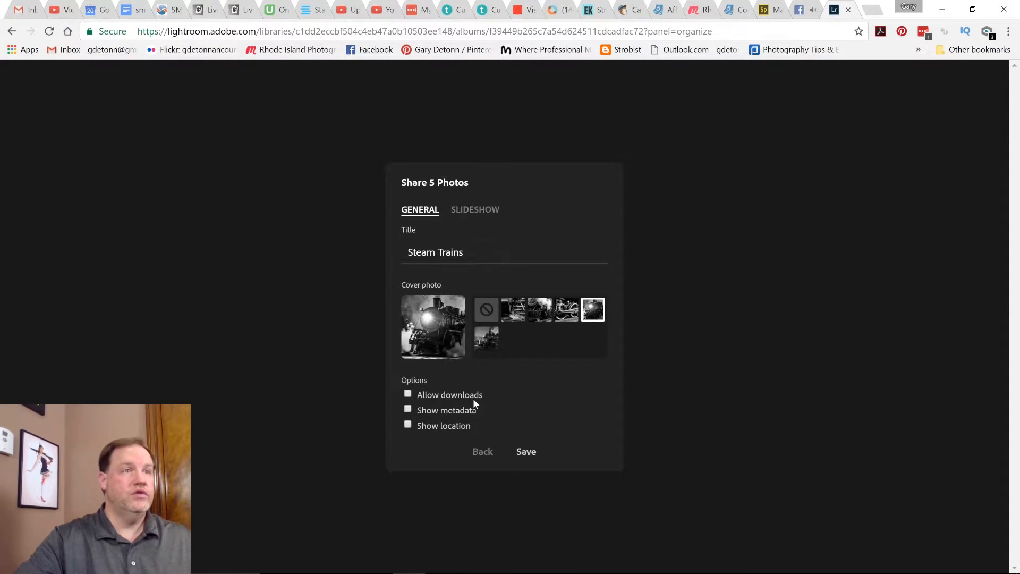
pyautogui.moveTo(424, 402)
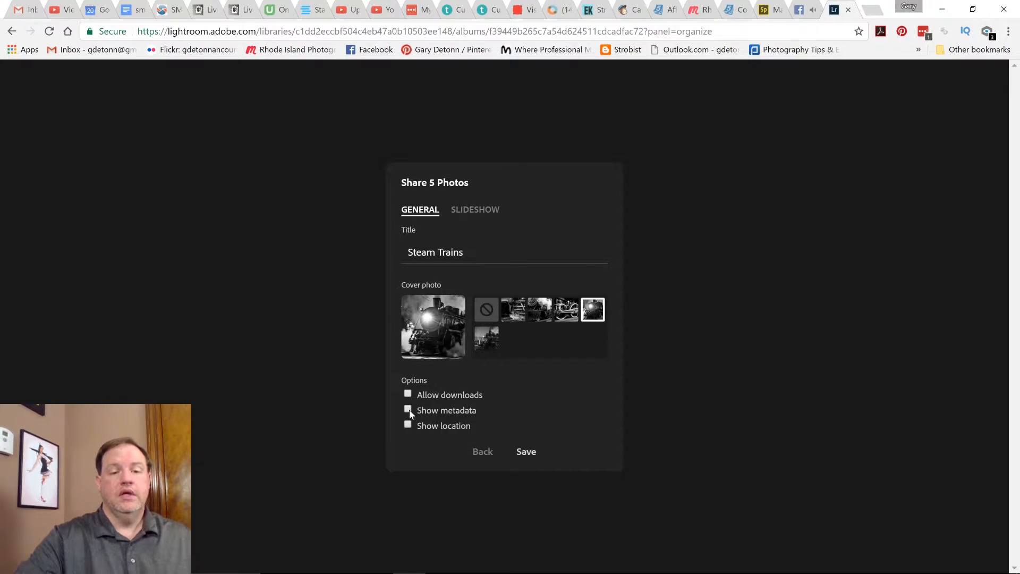
pyautogui.click(408, 409)
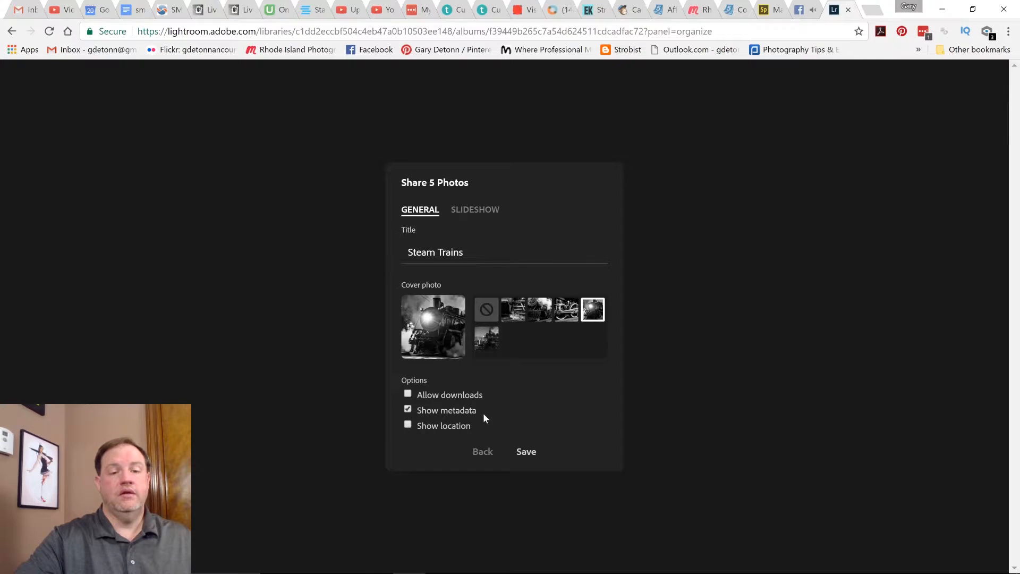
pyautogui.moveTo(421, 441)
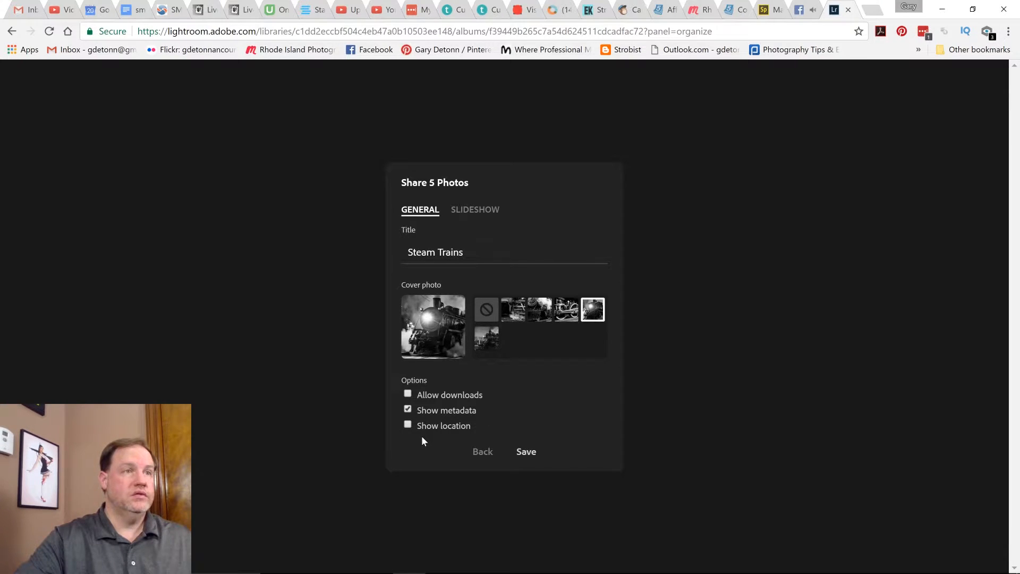
pyautogui.moveTo(433, 439)
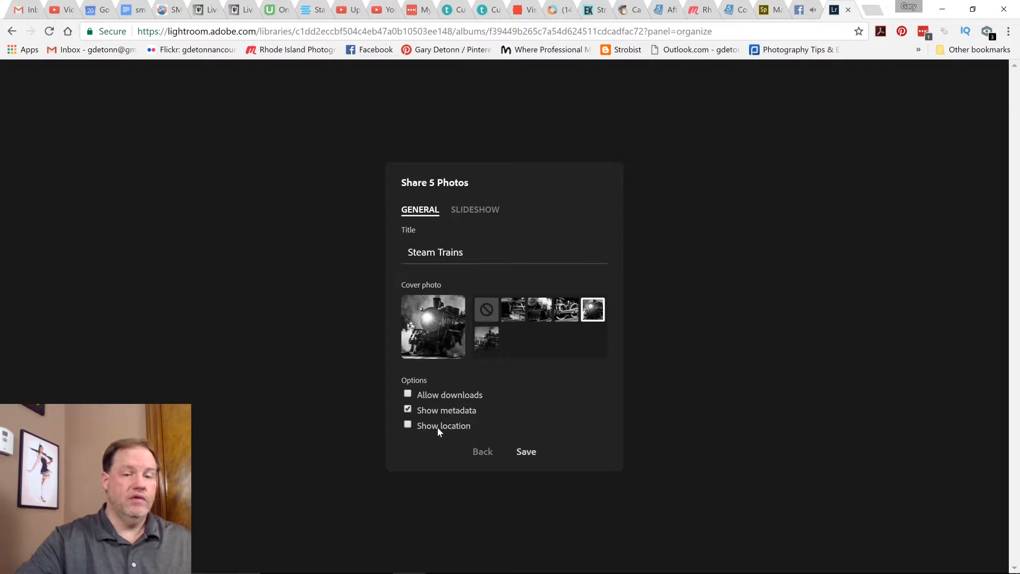
pyautogui.moveTo(475, 209)
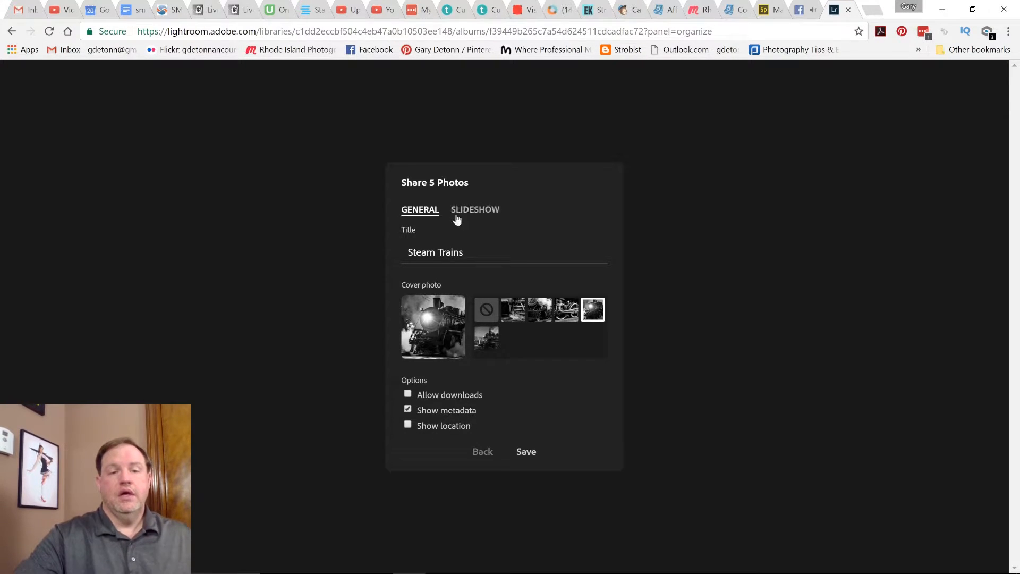
pyautogui.click(475, 209)
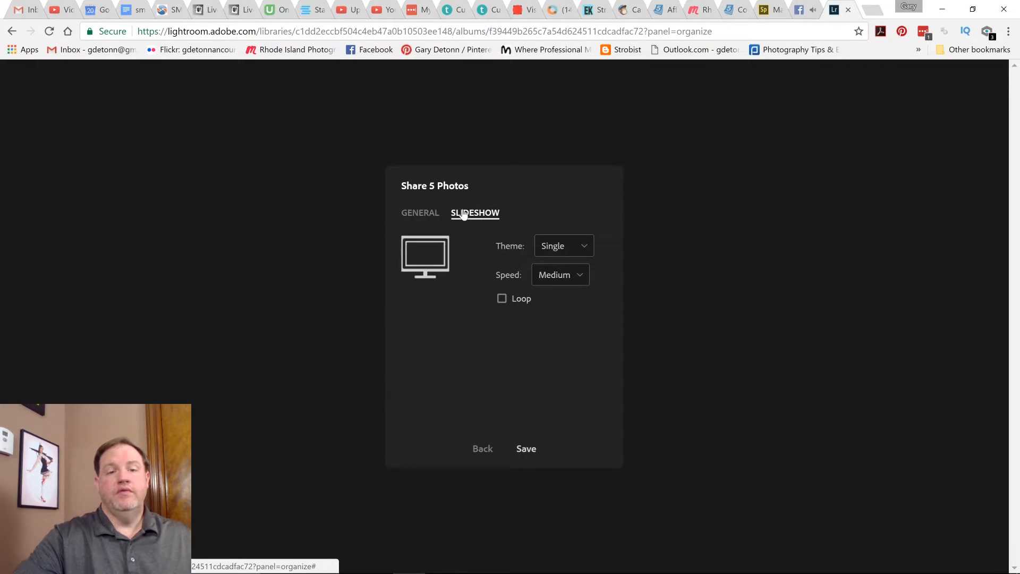
pyautogui.moveTo(414, 264)
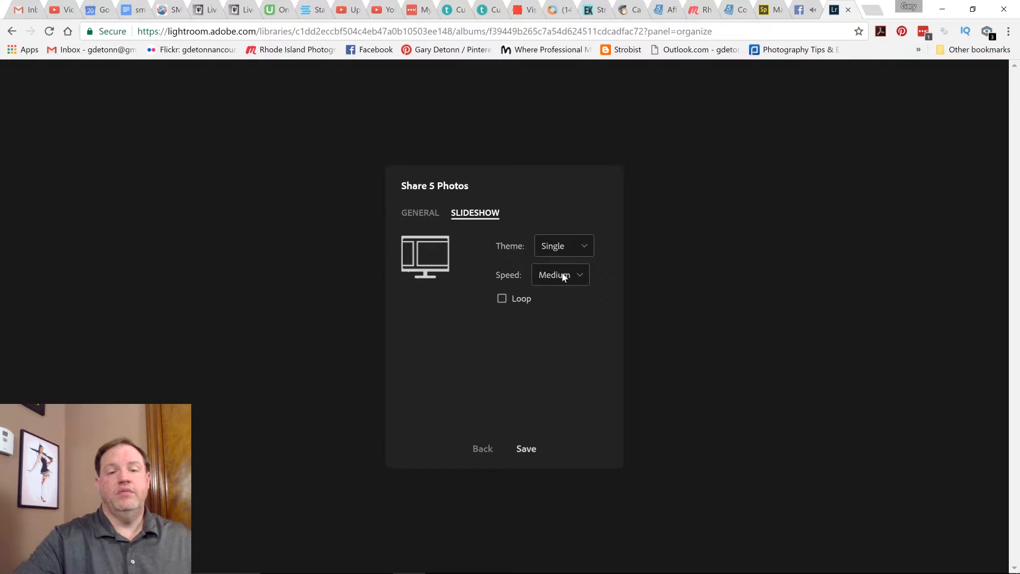
pyautogui.moveTo(527, 304)
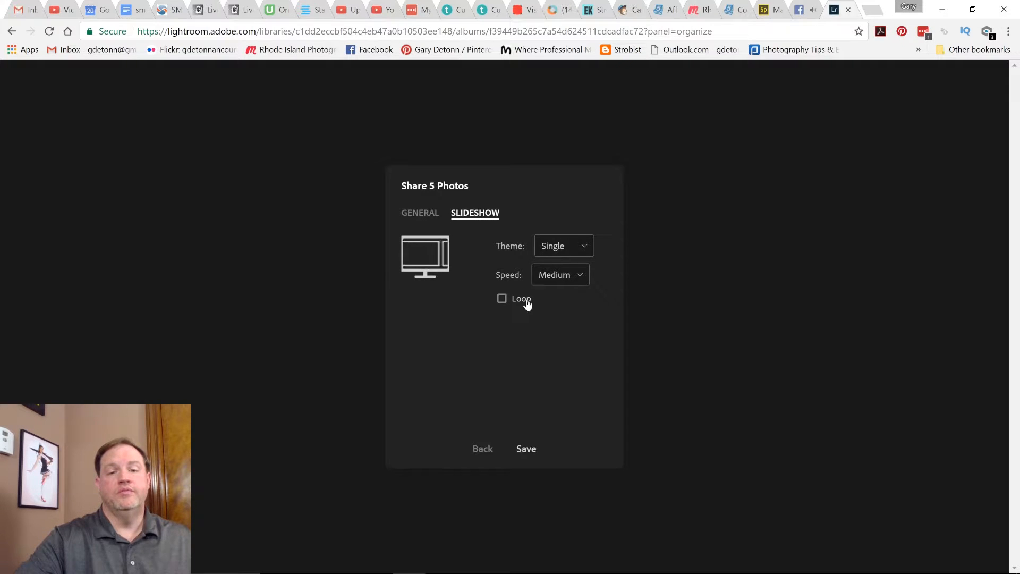
pyautogui.moveTo(399, 281)
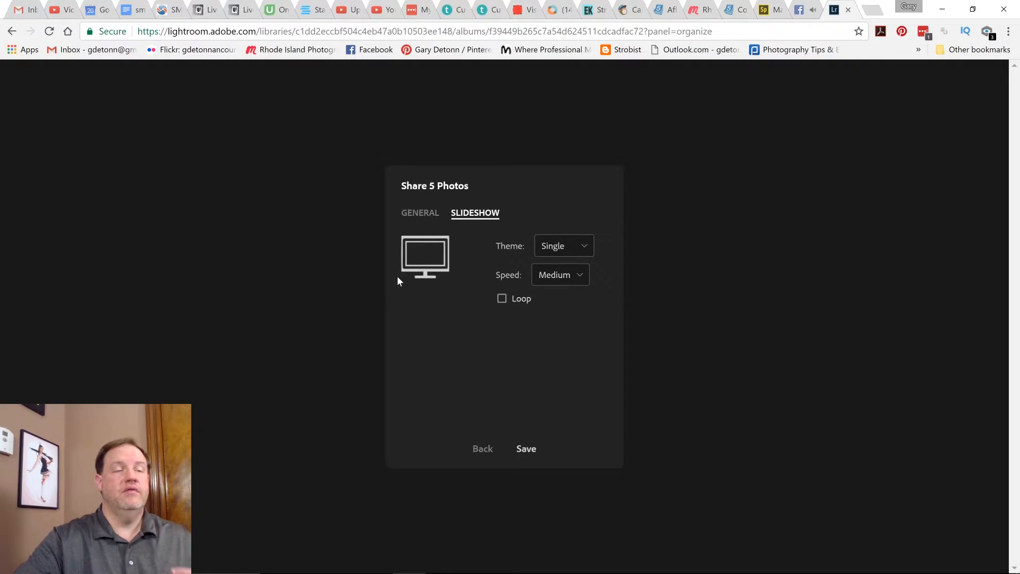
pyautogui.moveTo(568, 246)
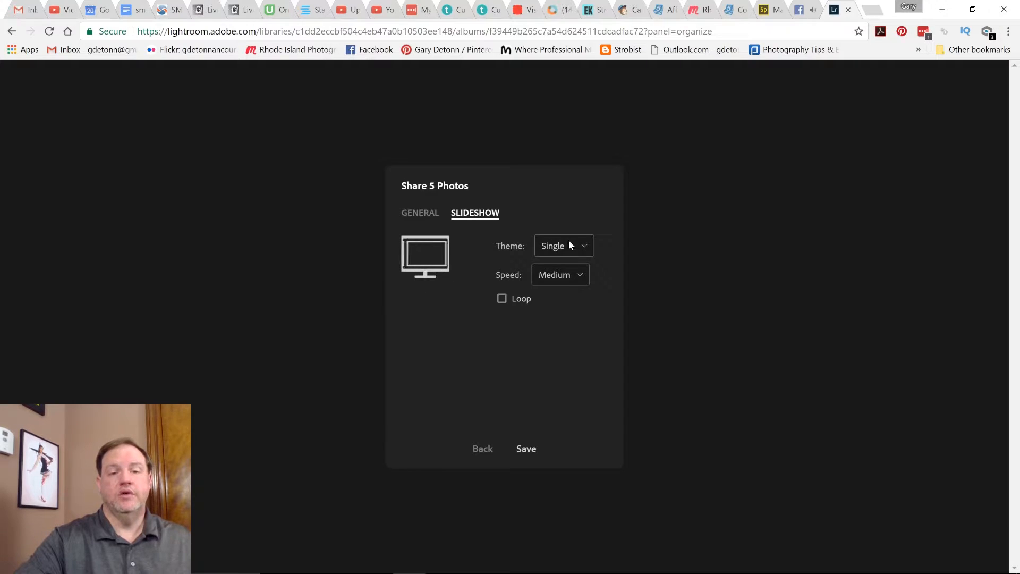
# Step: Give the slideshow the Adaptive theme, Medium speed and looping, then save the share
pyautogui.click(563, 245)
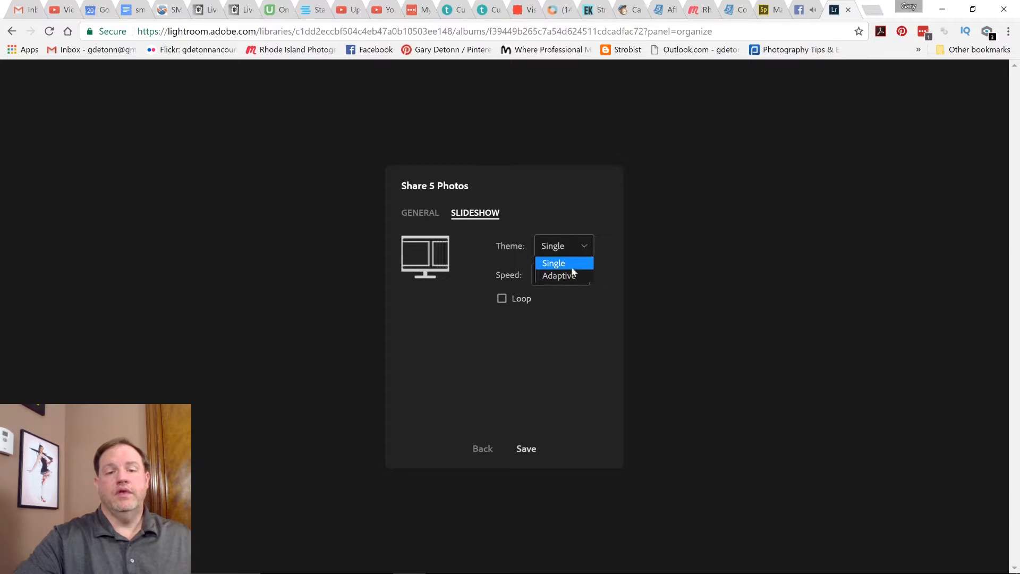
pyautogui.click(558, 275)
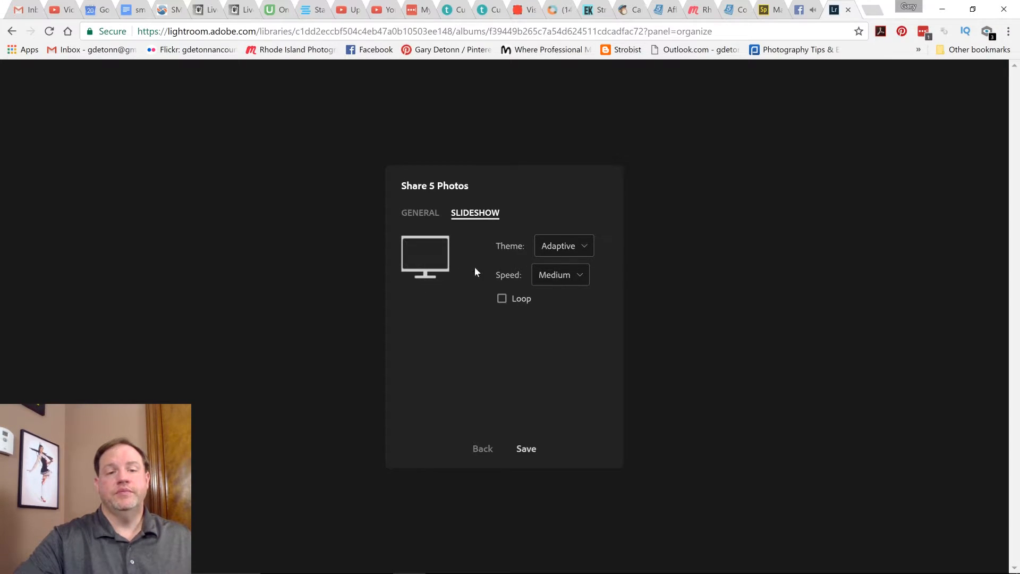
pyautogui.click(425, 256)
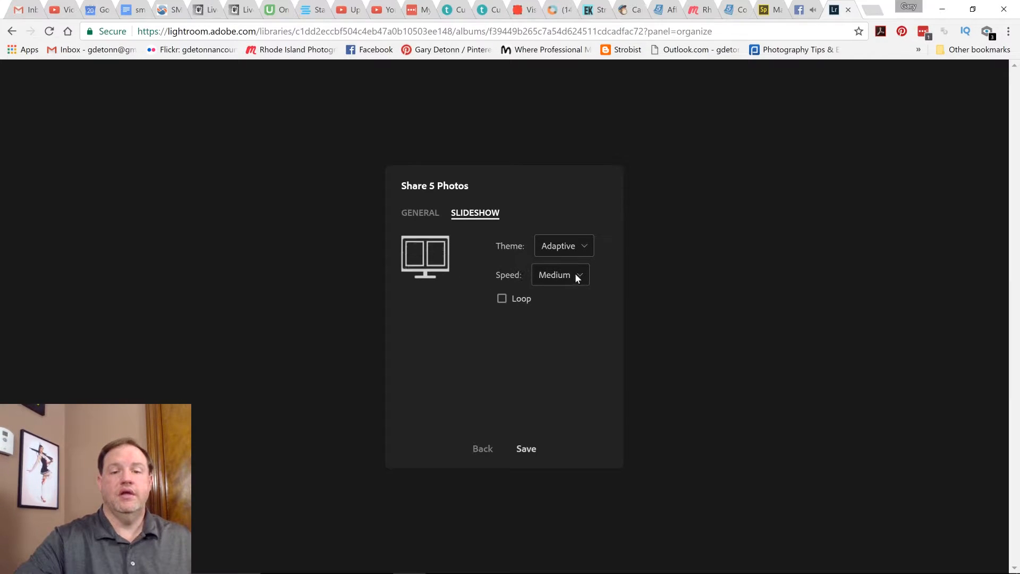
pyautogui.click(560, 274)
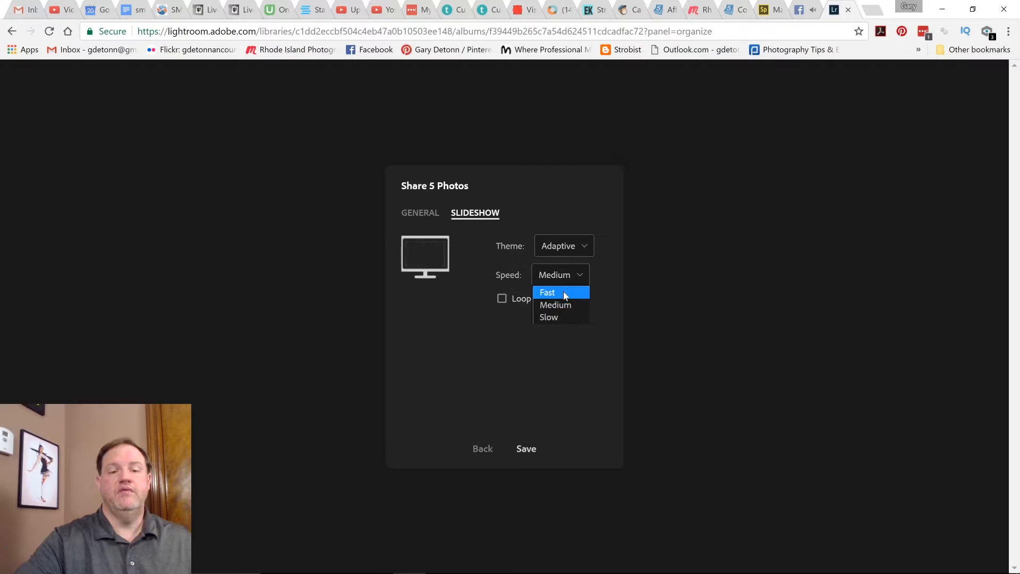
pyautogui.click(555, 304)
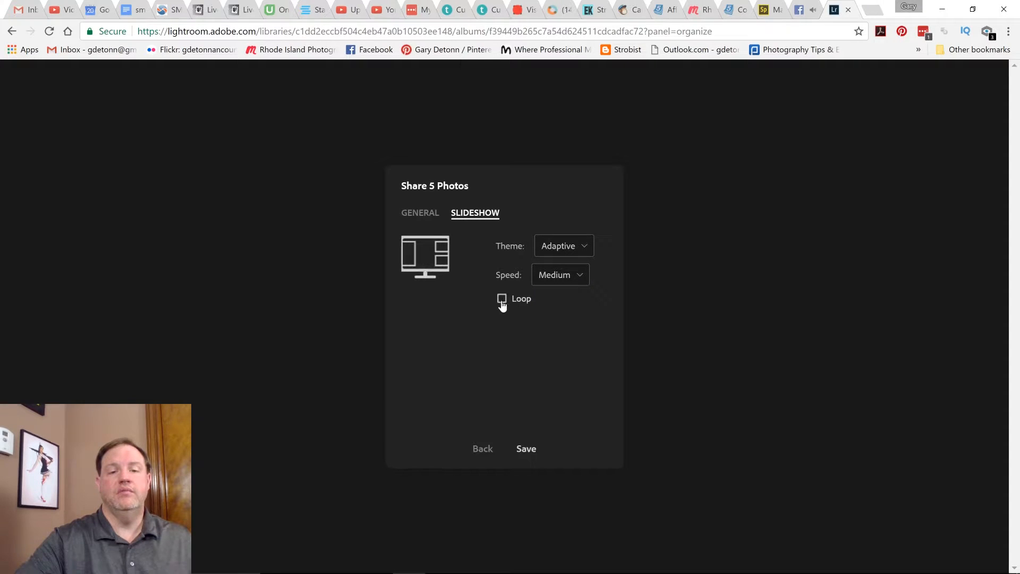
pyautogui.click(501, 299)
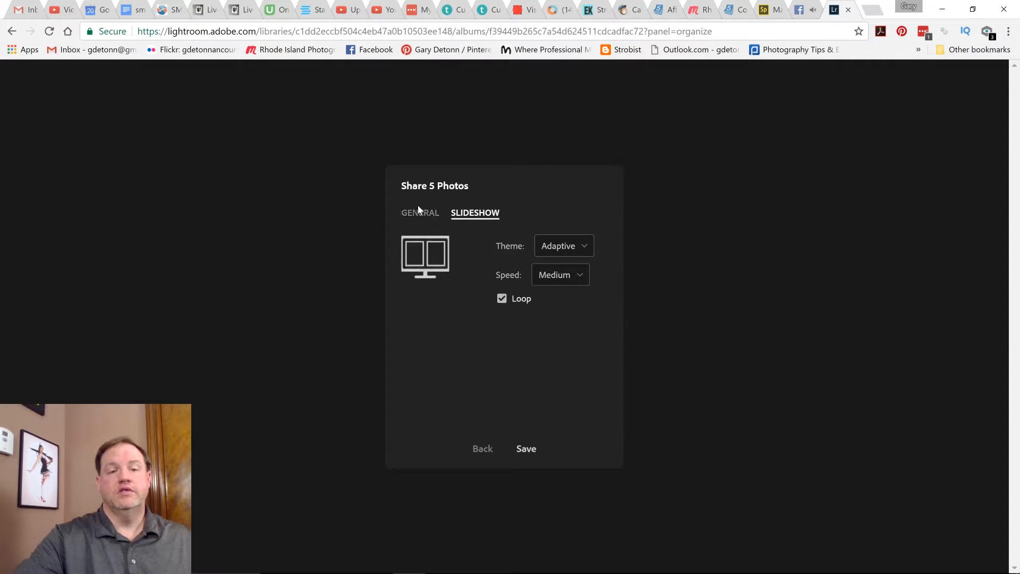
pyautogui.click(419, 212)
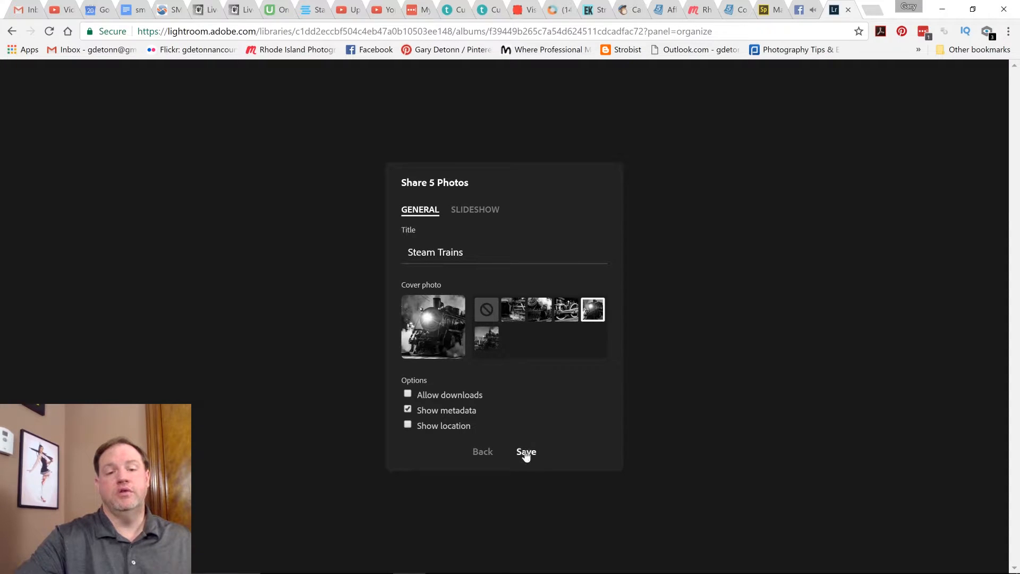
pyautogui.click(525, 451)
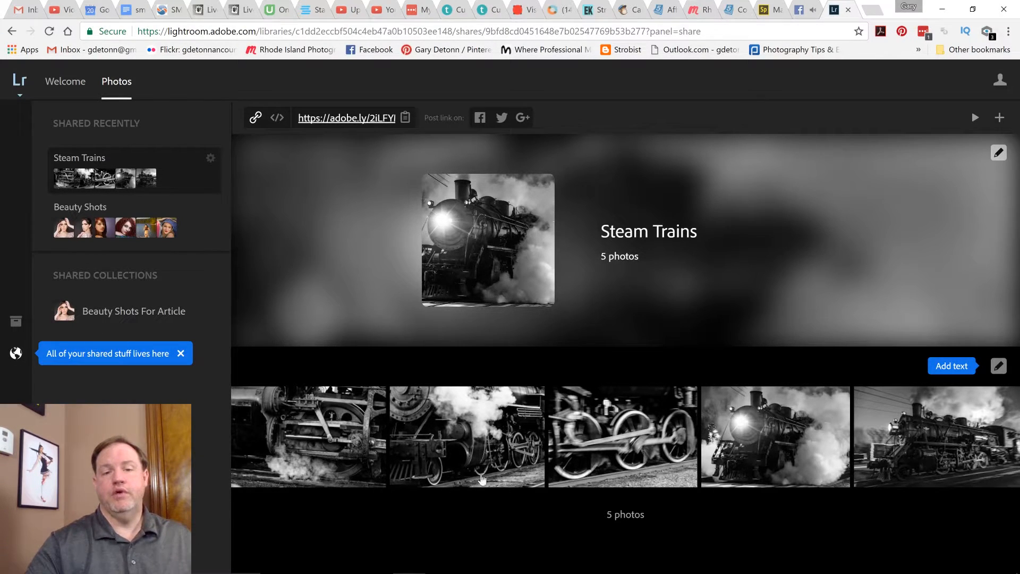
pyautogui.moveTo(475, 290)
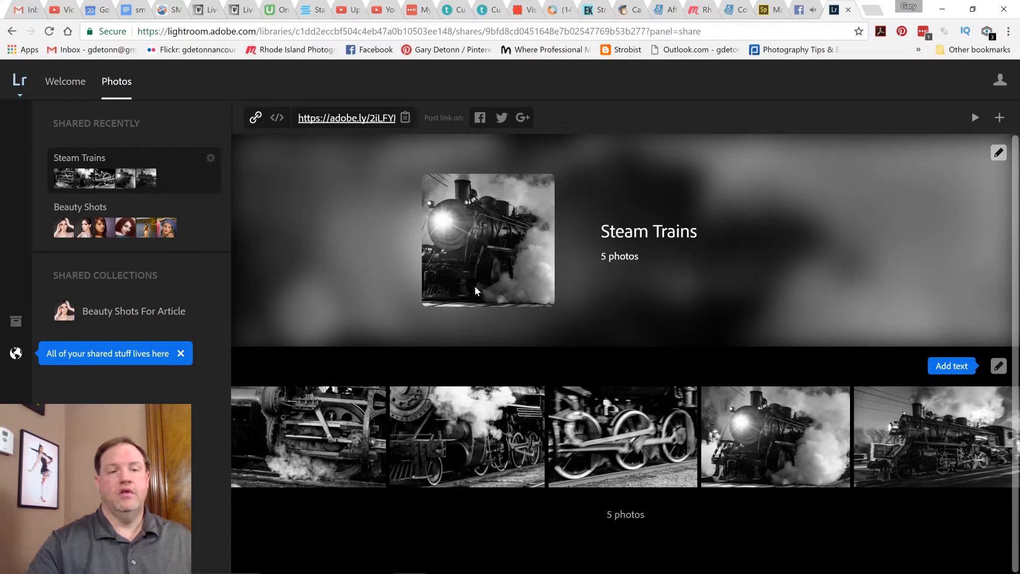
pyautogui.moveTo(566, 306)
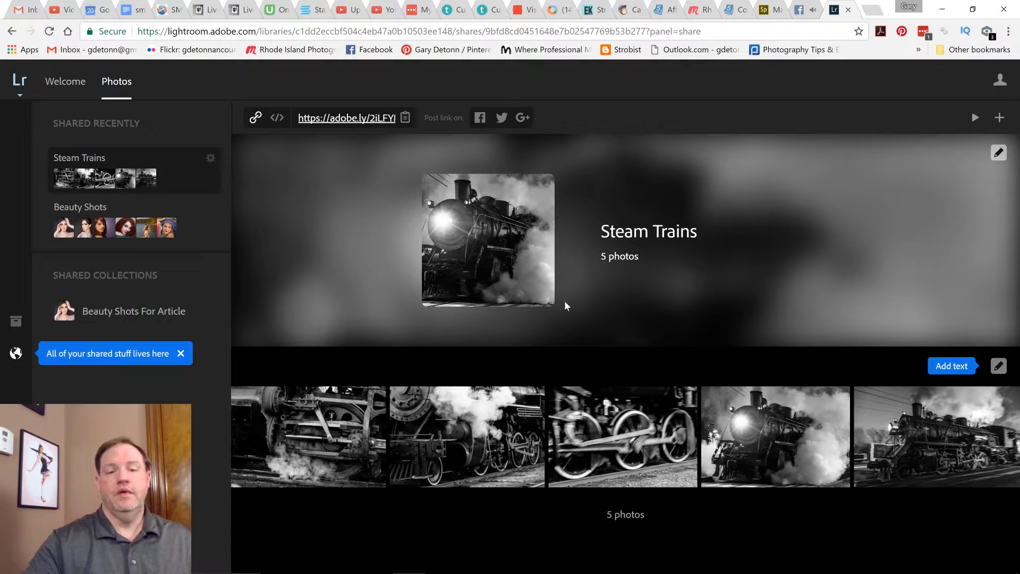
pyautogui.moveTo(601, 270)
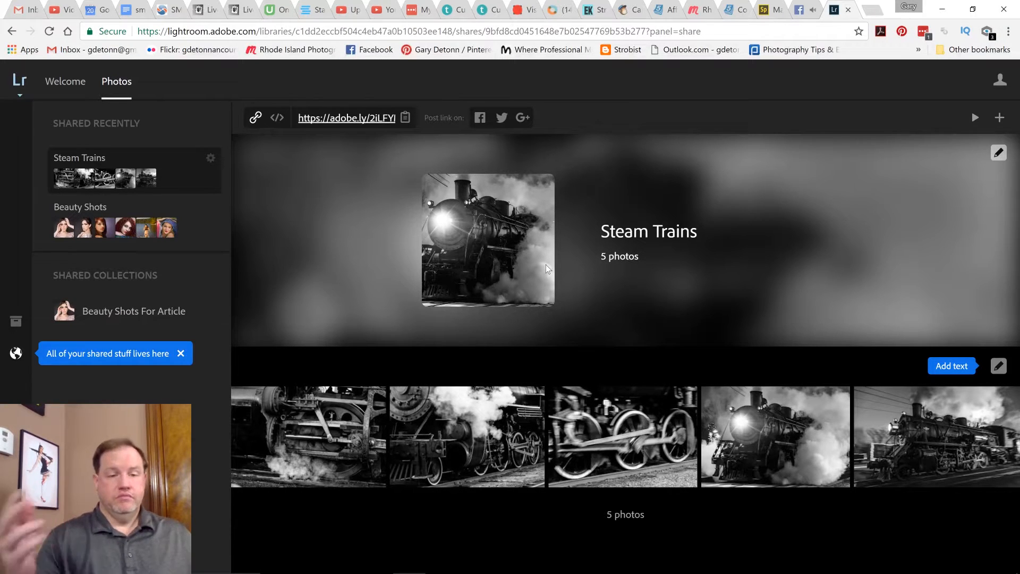
pyautogui.moveTo(901, 356)
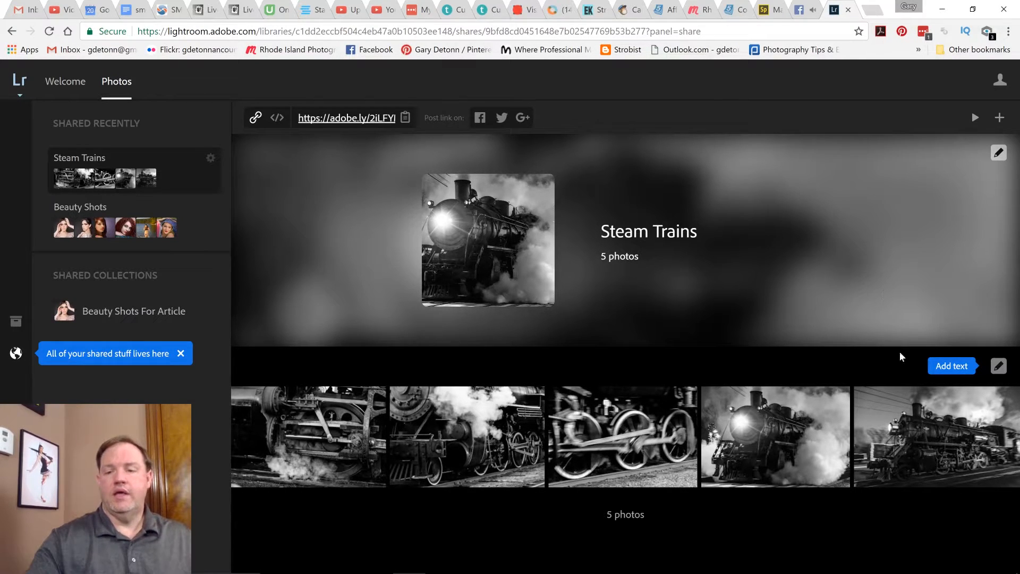
pyautogui.moveTo(998, 365)
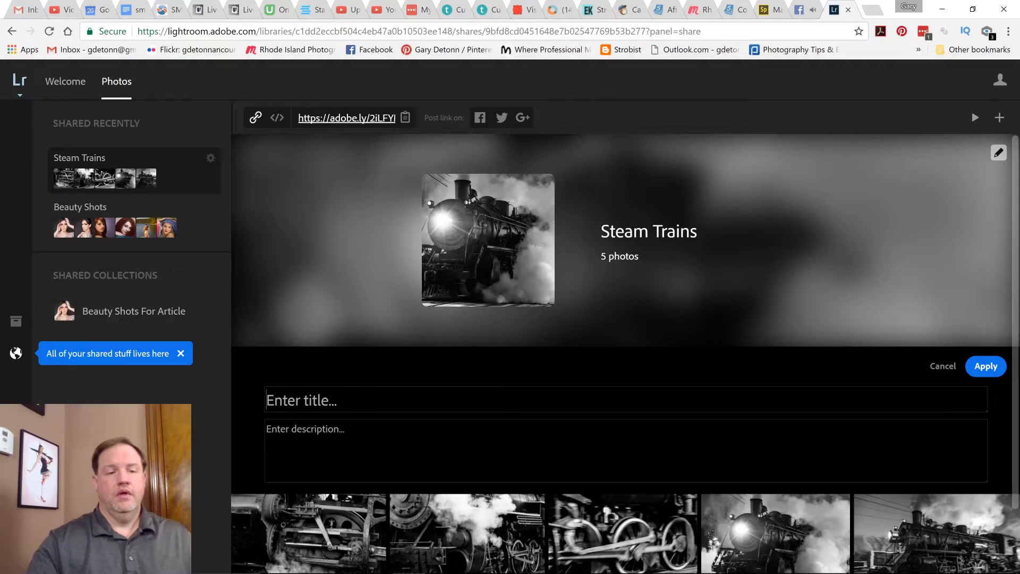
# Step: Title the first photo group 'B&W Steam Trains' and apply it
pyautogui.write('C')
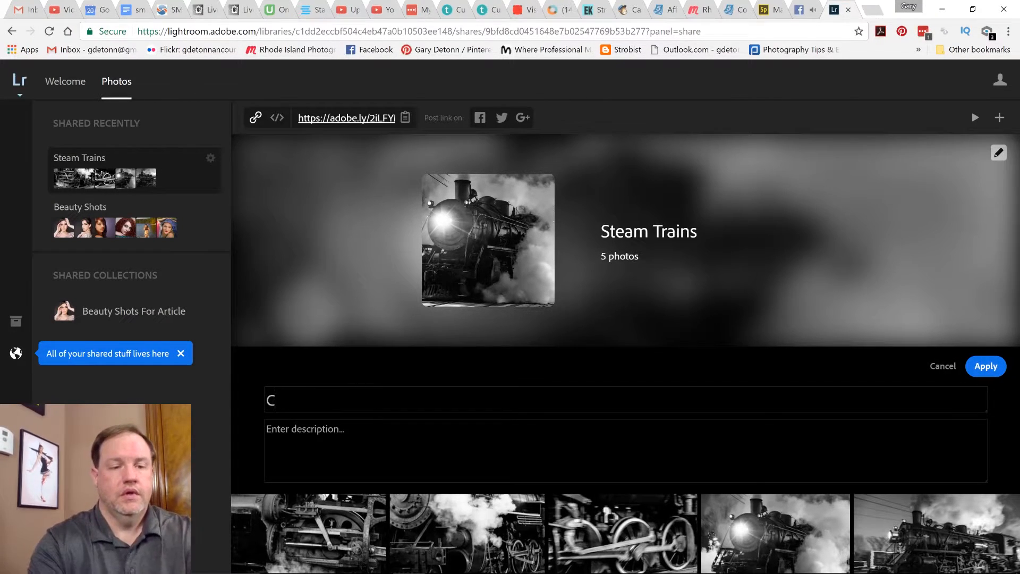
pyautogui.press('Backspace')
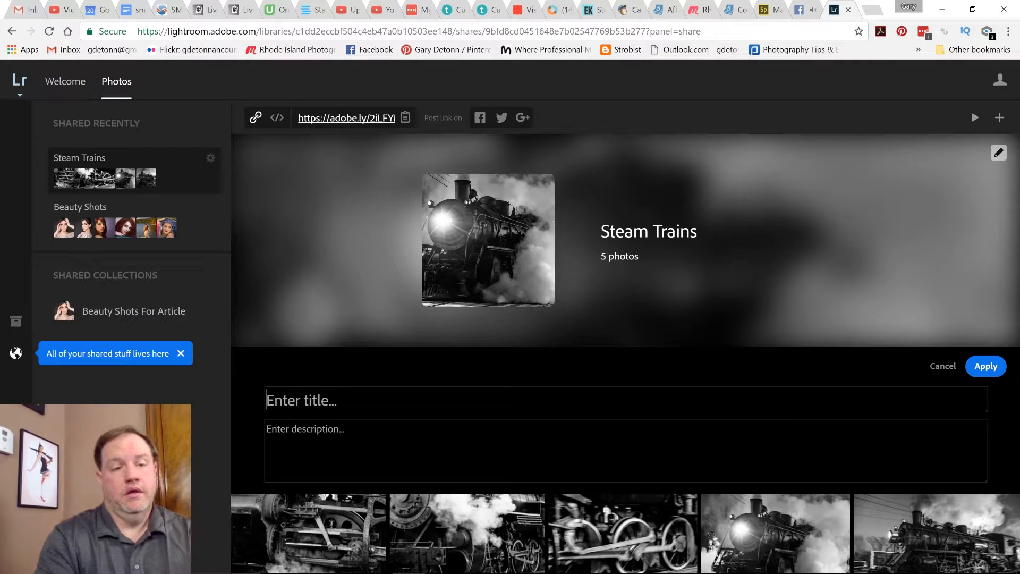
pyautogui.write('B&')
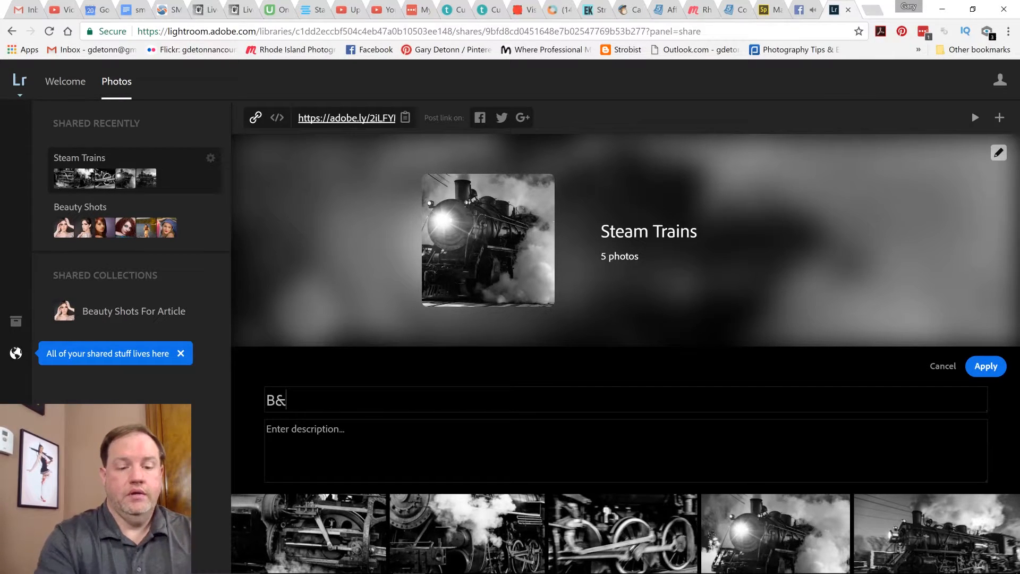
pyautogui.write('W Stea')
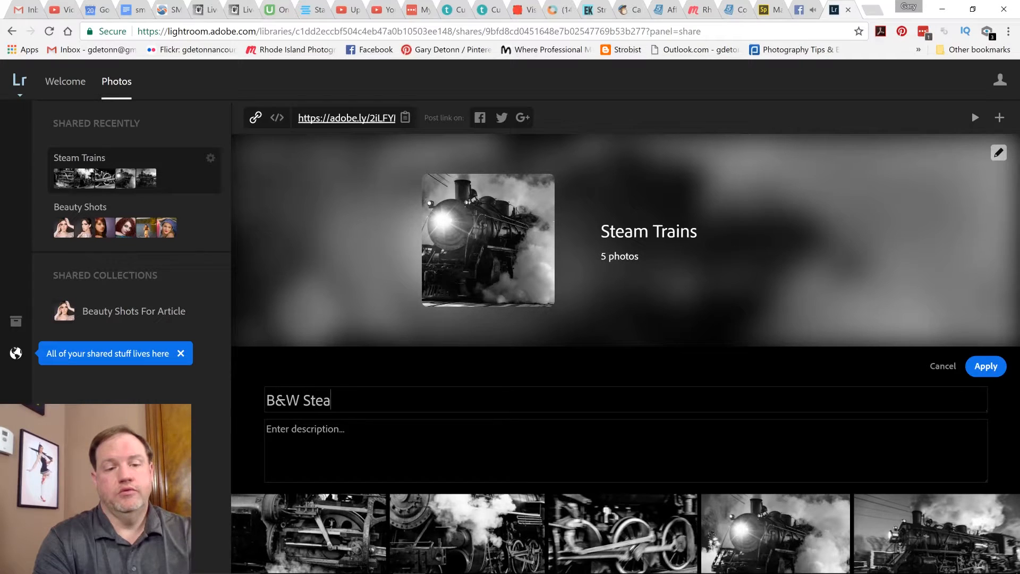
pyautogui.write('m Trains')
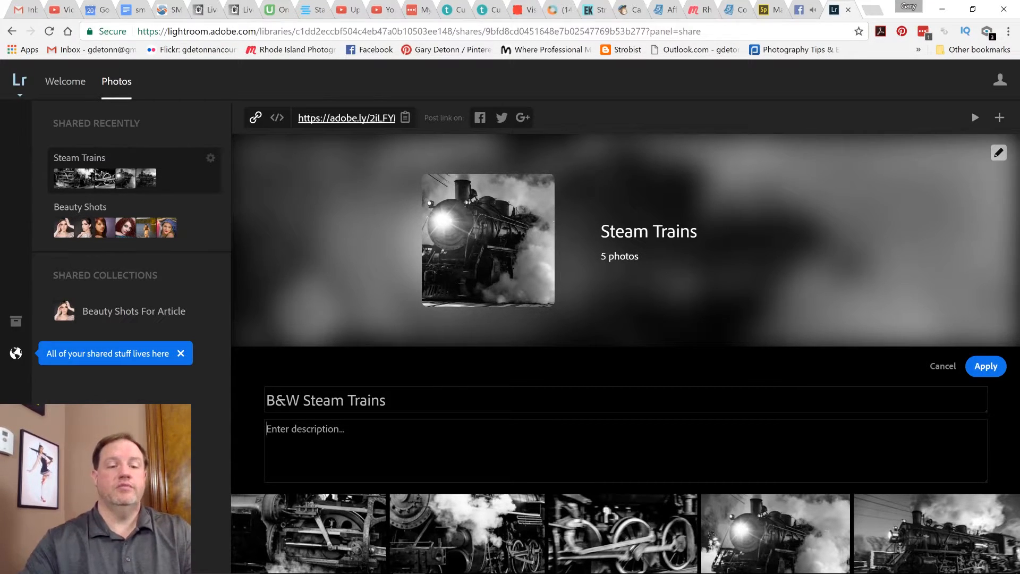
pyautogui.click(985, 366)
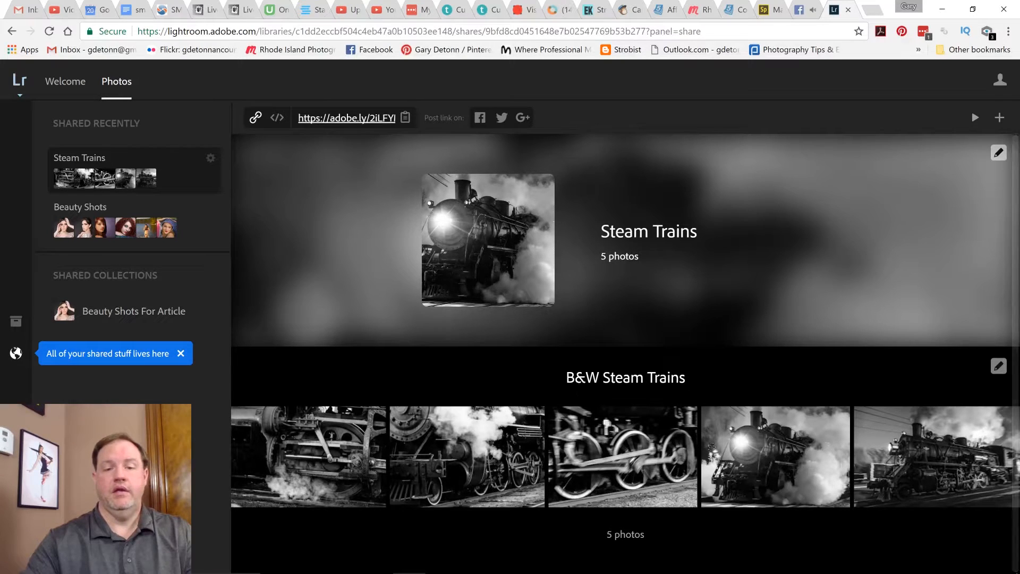
pyautogui.moveTo(571, 288)
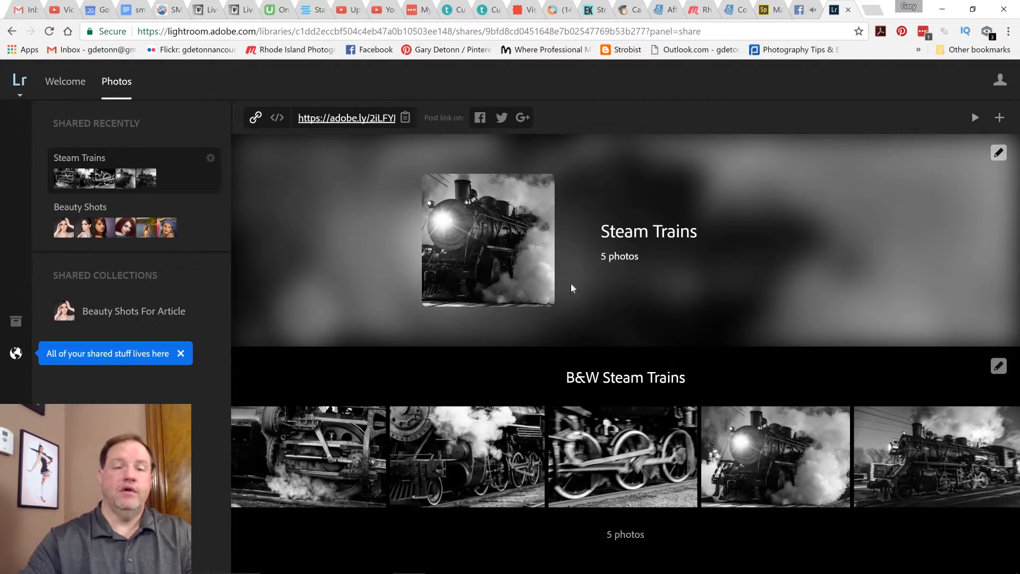
pyautogui.moveTo(689, 384)
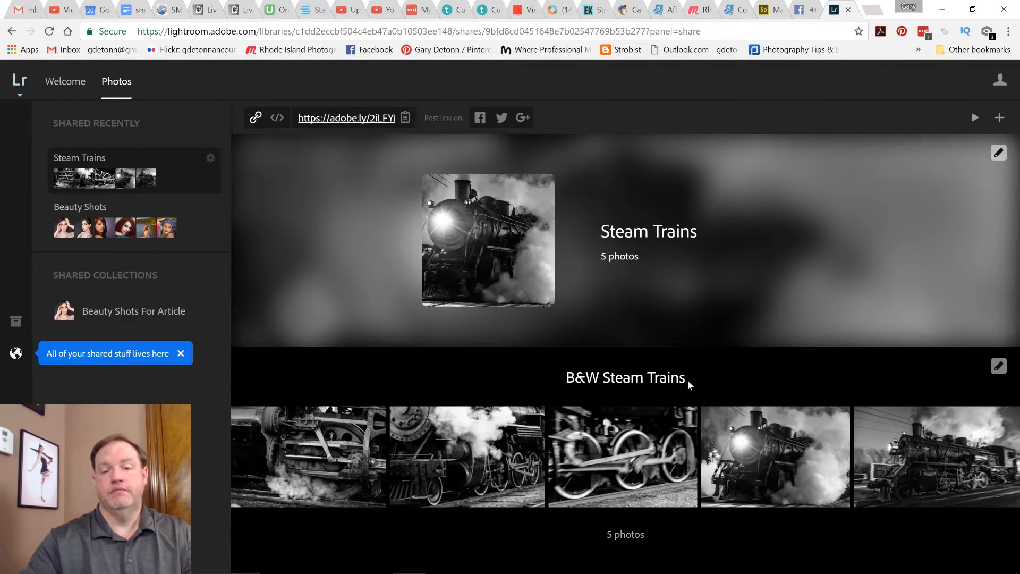
pyautogui.moveTo(735, 363)
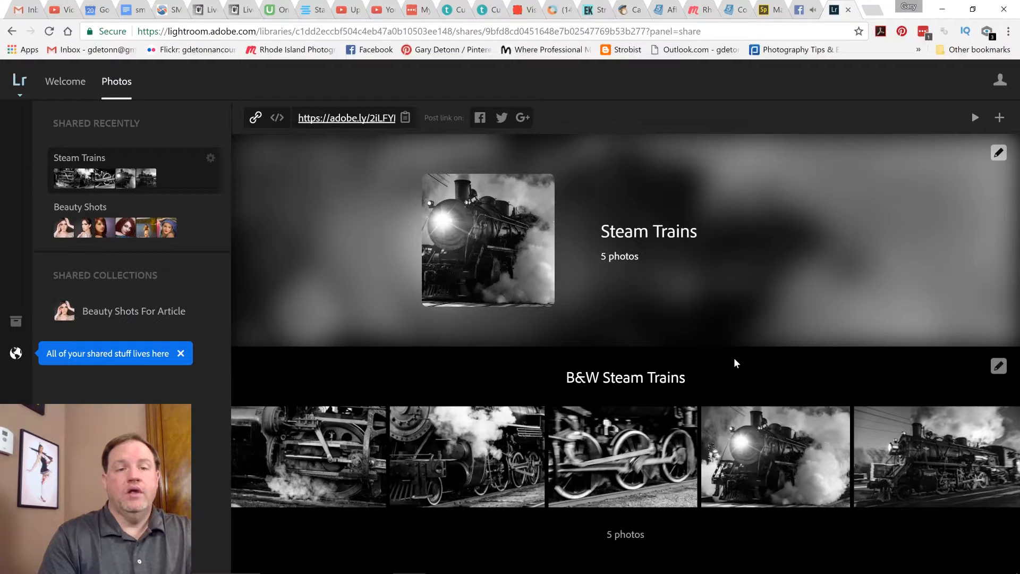
pyautogui.moveTo(336, 122)
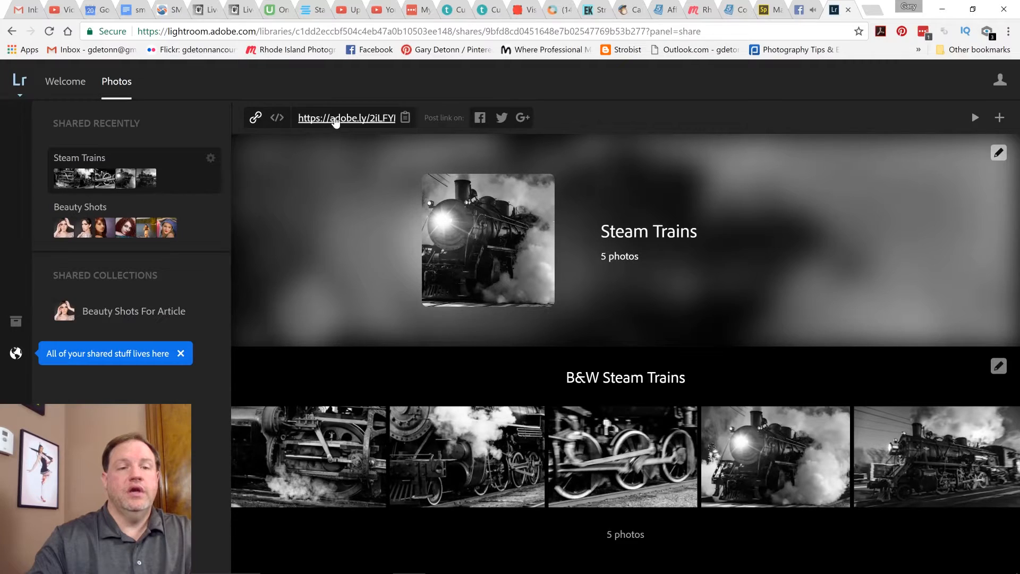
# Step: In the public gallery, post a 'Great' comment on a photo and check its info
pyautogui.click(345, 118)
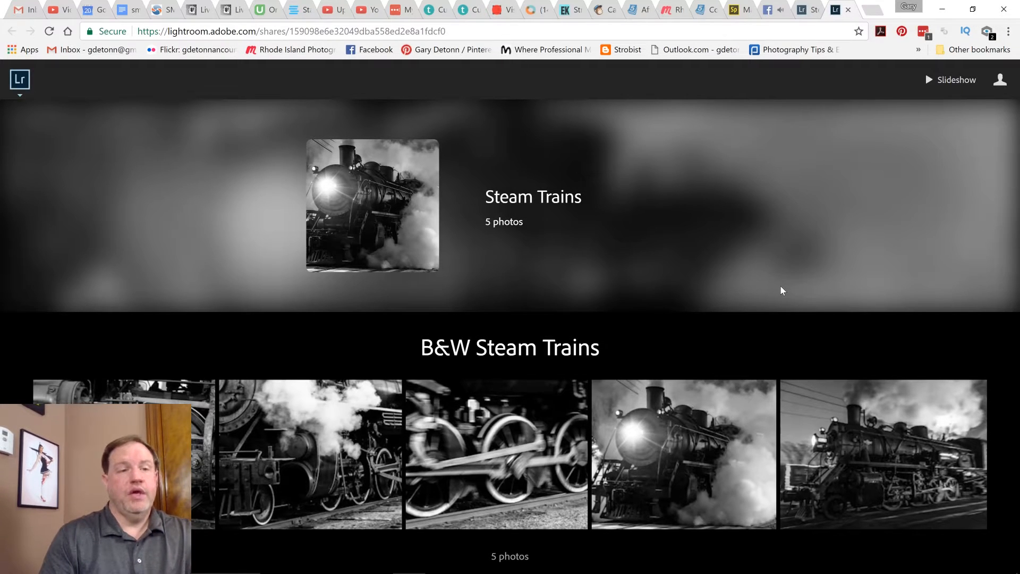
pyautogui.moveTo(826, 266)
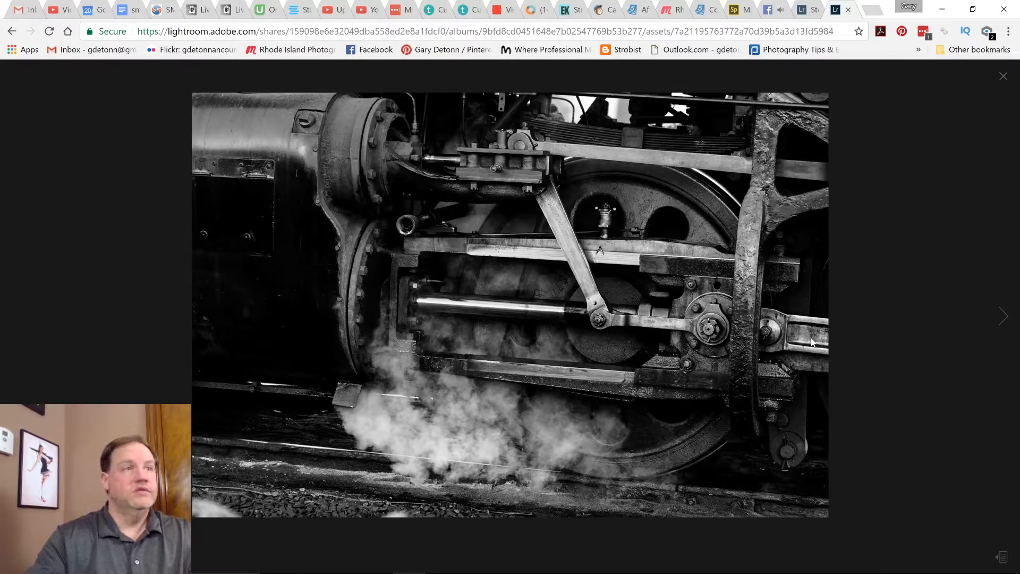
pyautogui.moveTo(729, 349)
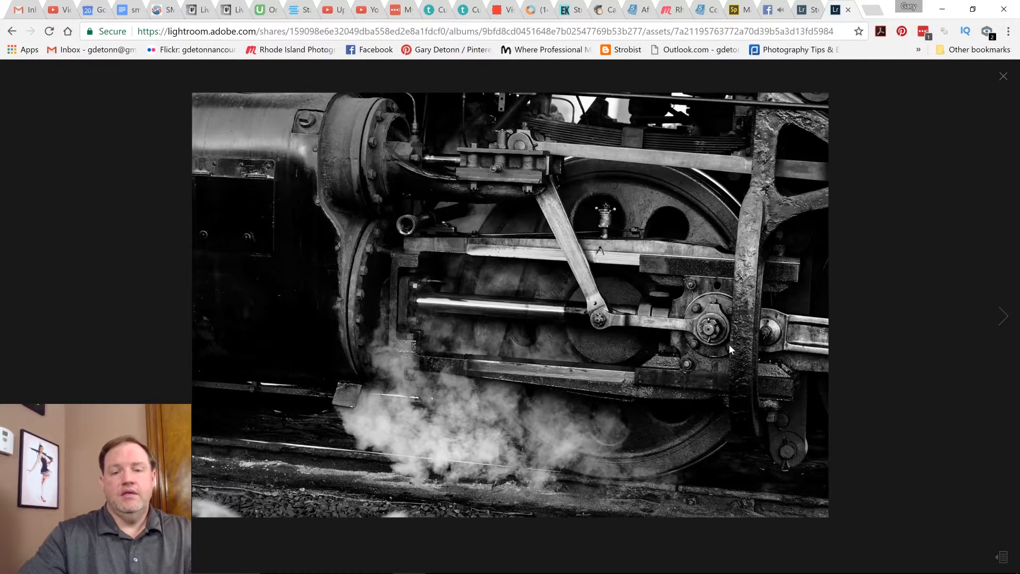
pyautogui.moveTo(716, 351)
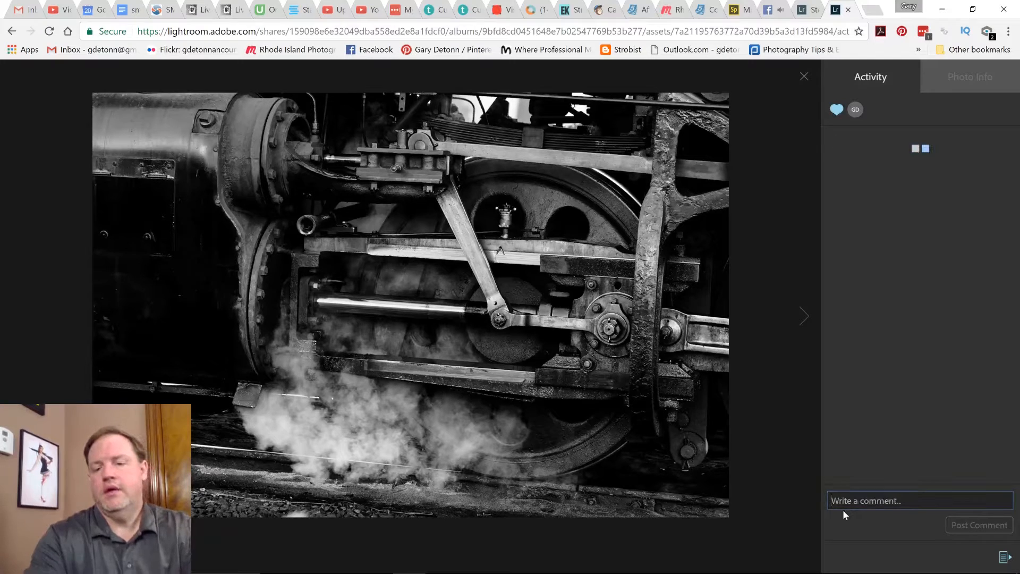
pyautogui.click(978, 524)
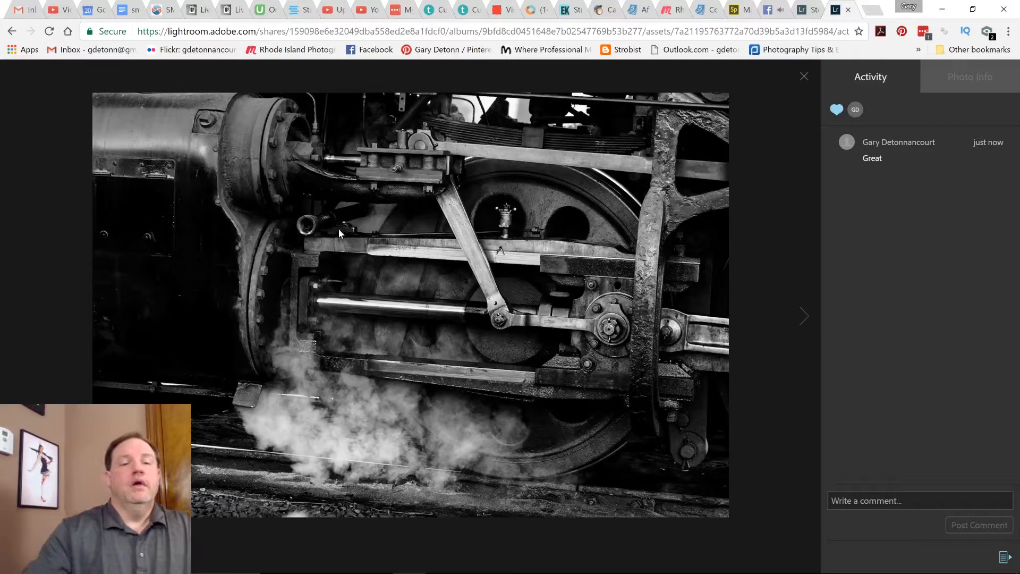
pyautogui.click(968, 77)
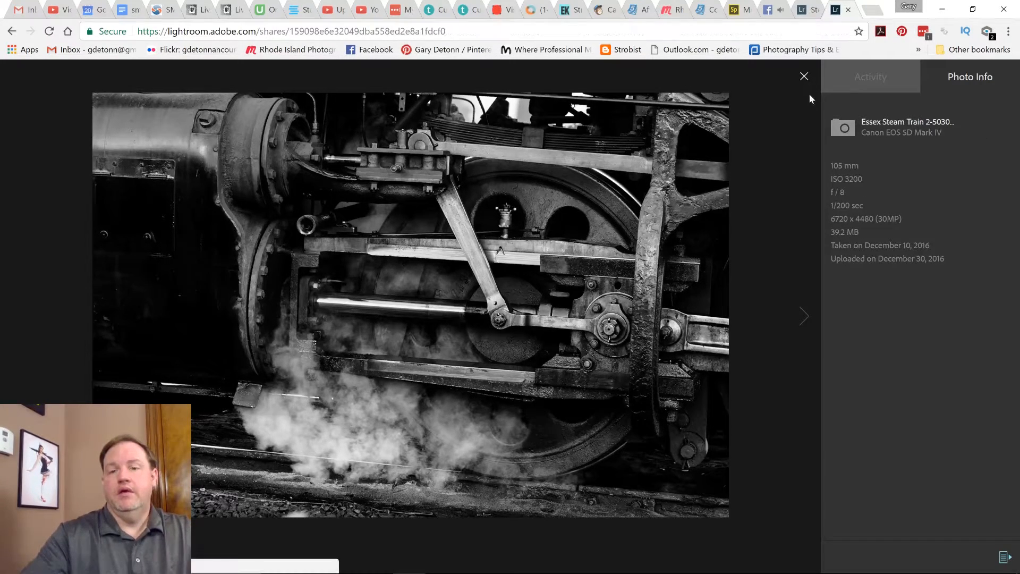
pyautogui.click(803, 76)
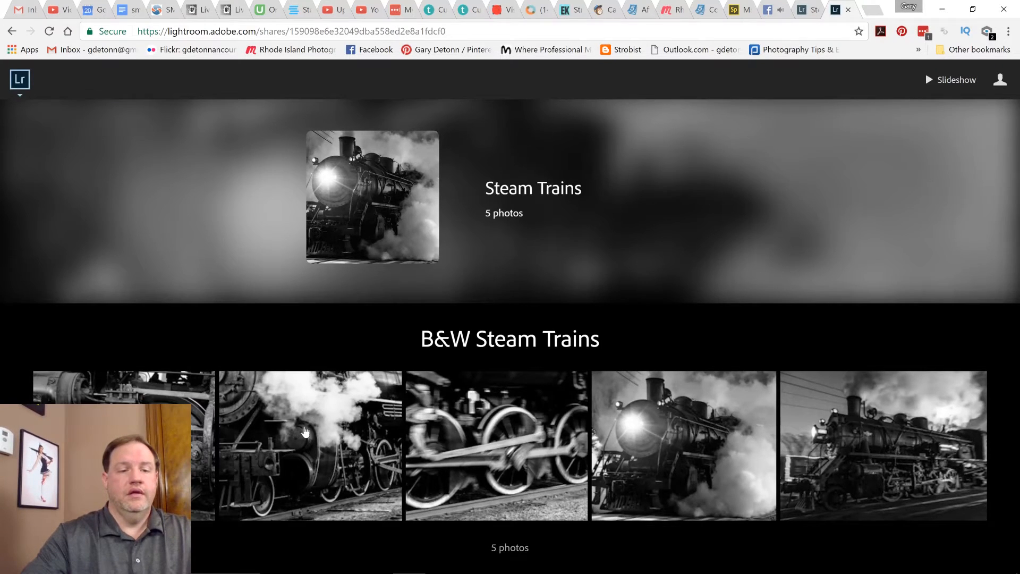
pyautogui.click(310, 445)
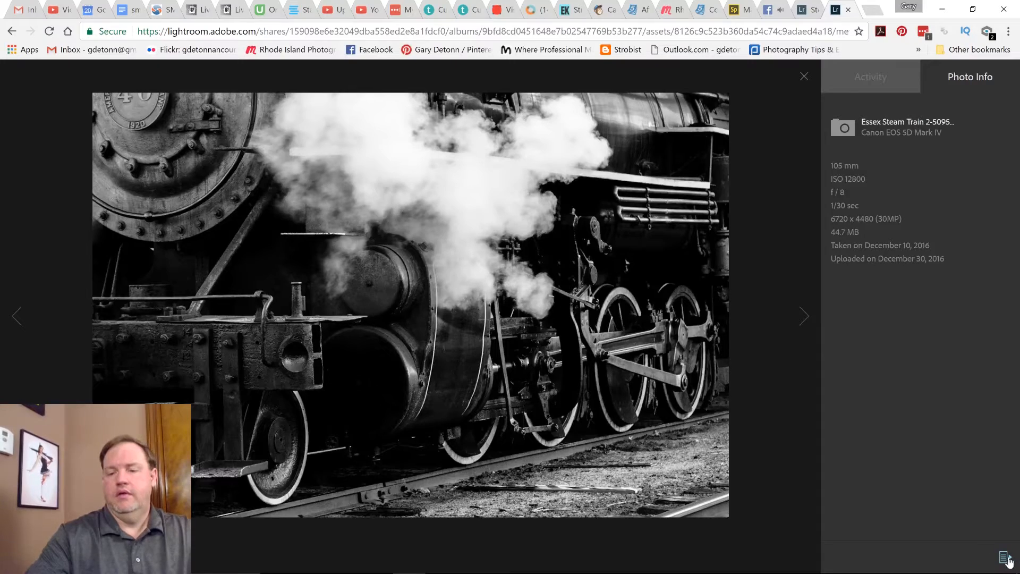
pyautogui.click(1007, 557)
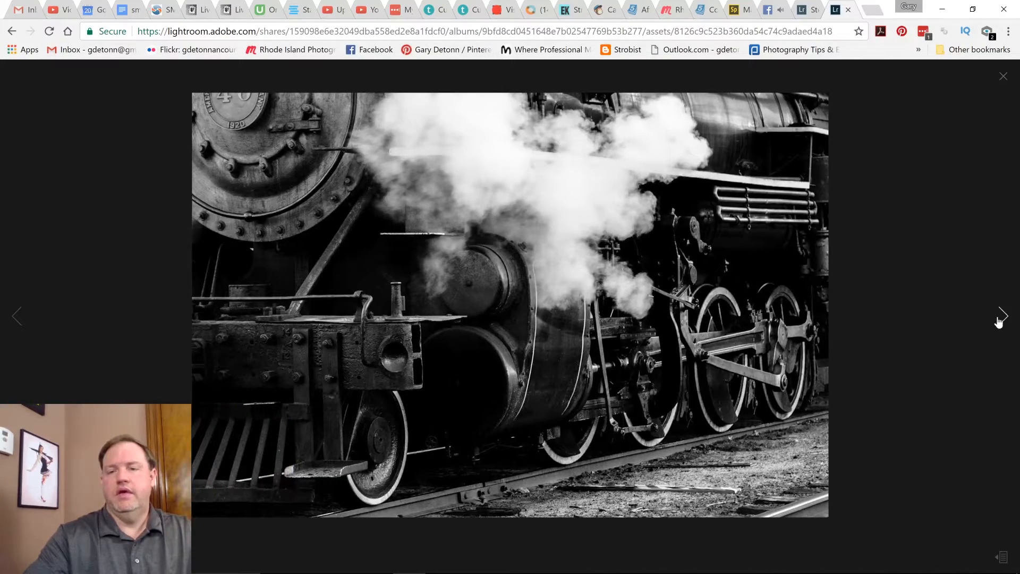
pyautogui.click(1003, 316)
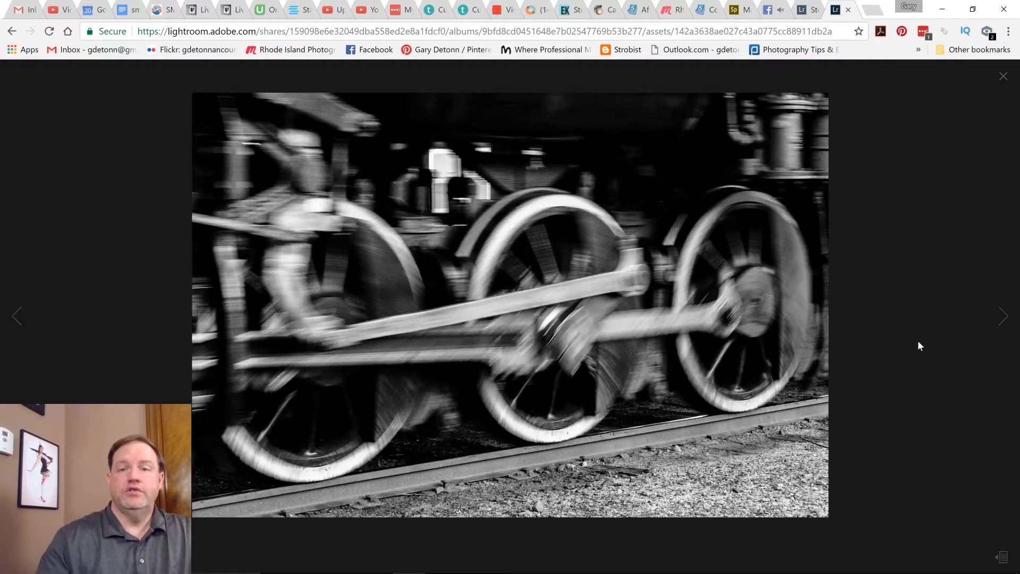
pyautogui.moveTo(342, 332)
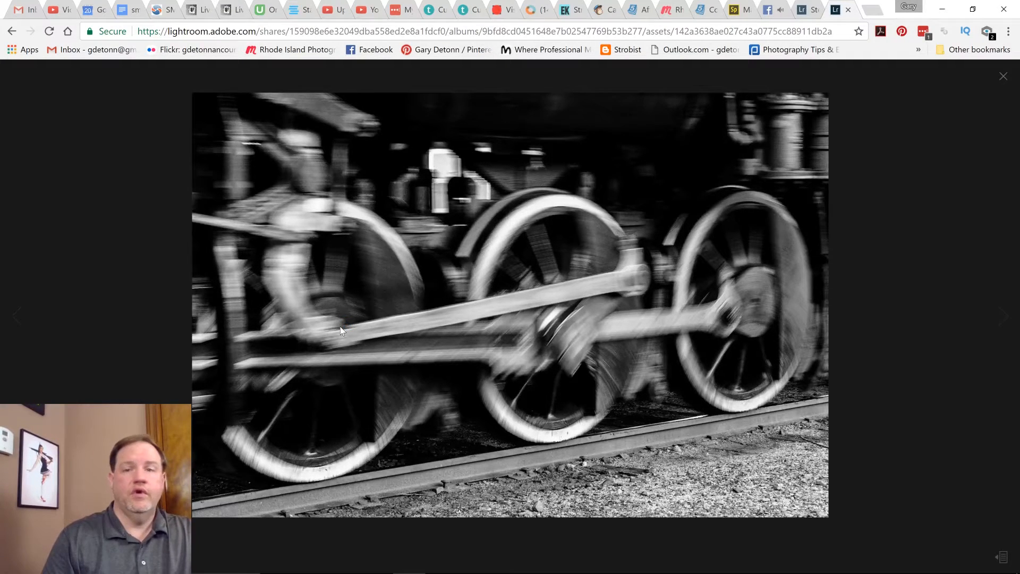
pyautogui.moveTo(335, 376)
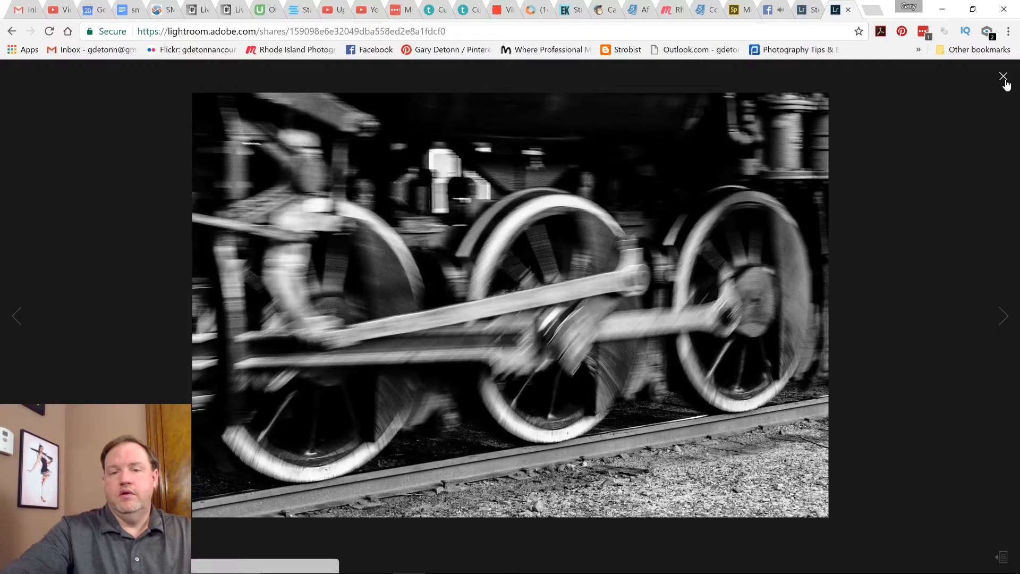
pyautogui.click(1003, 76)
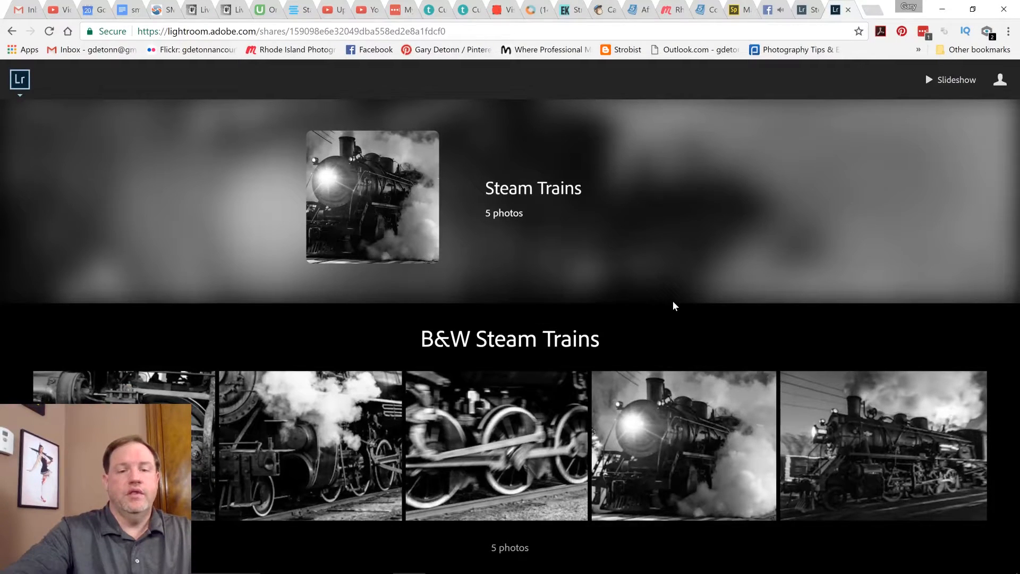
# Step: Scroll down the Steam Trains share editor to the photo rows
pyautogui.scroll(-3)
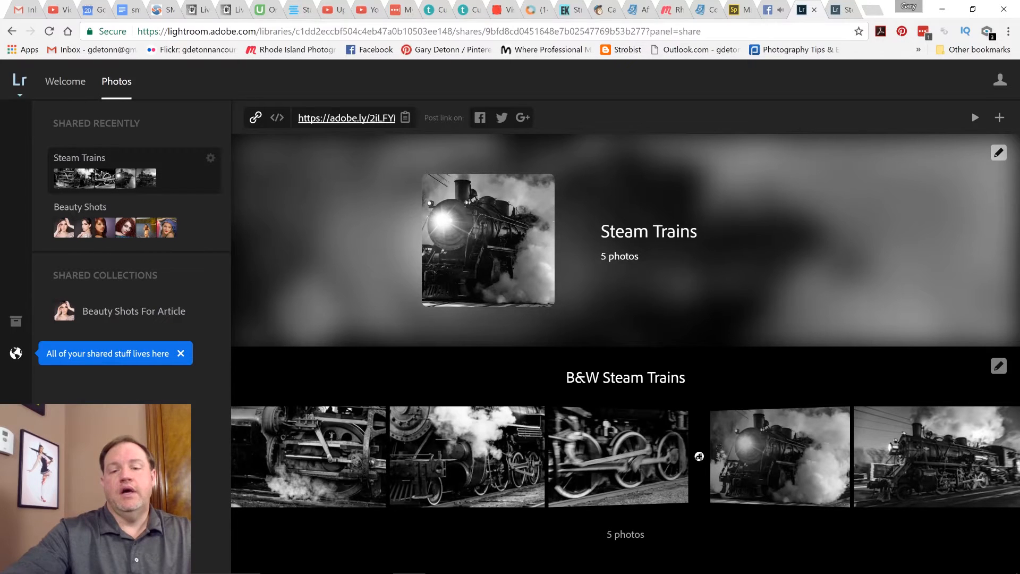
pyautogui.moveTo(699, 455)
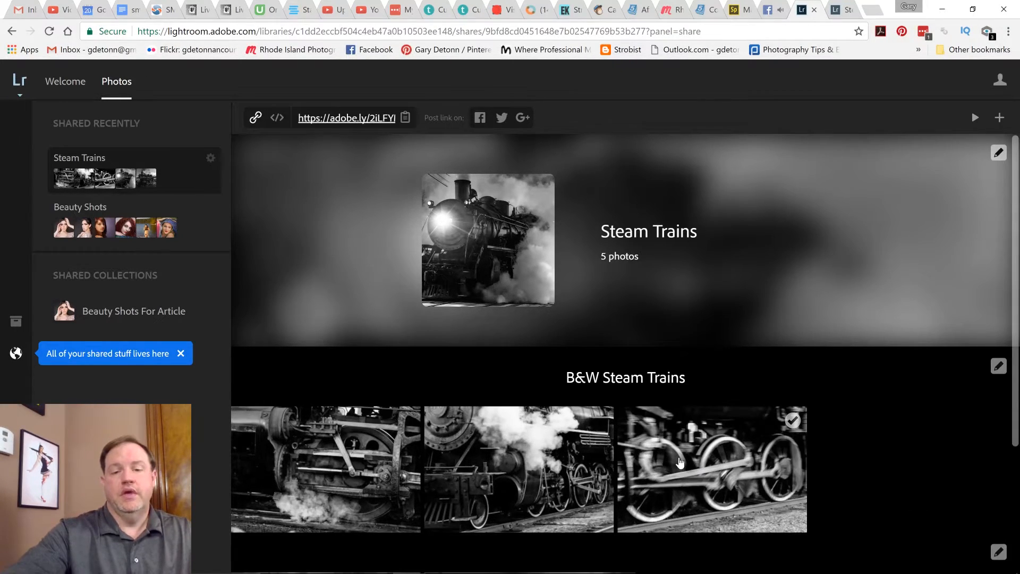
pyautogui.scroll(-3)
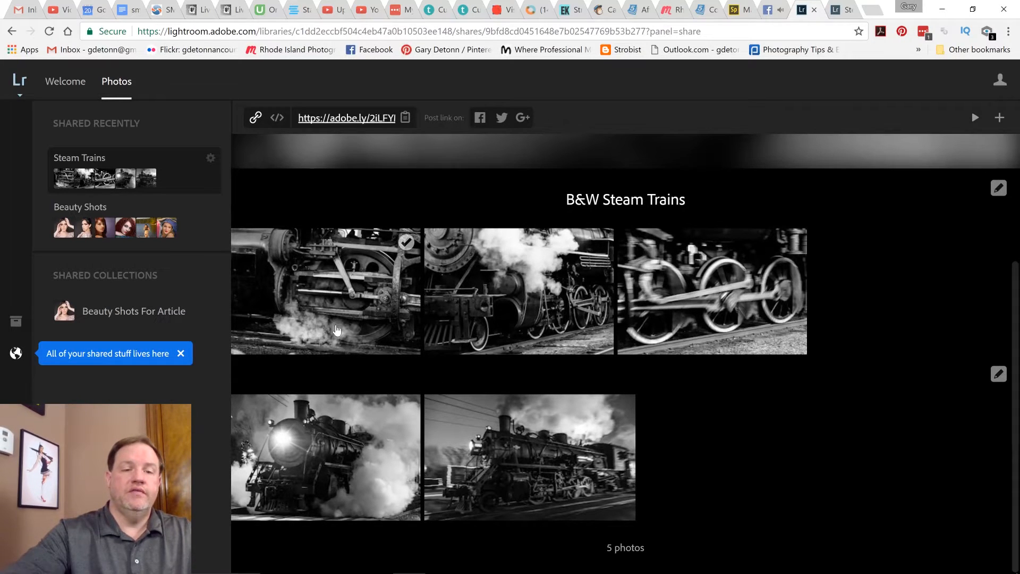
pyautogui.moveTo(659, 280)
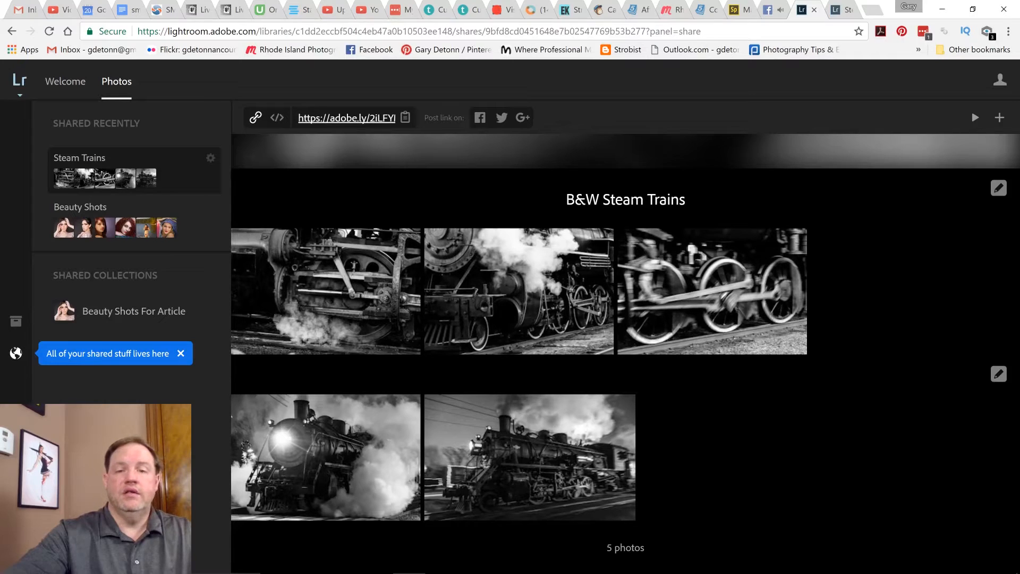
pyautogui.moveTo(629, 232)
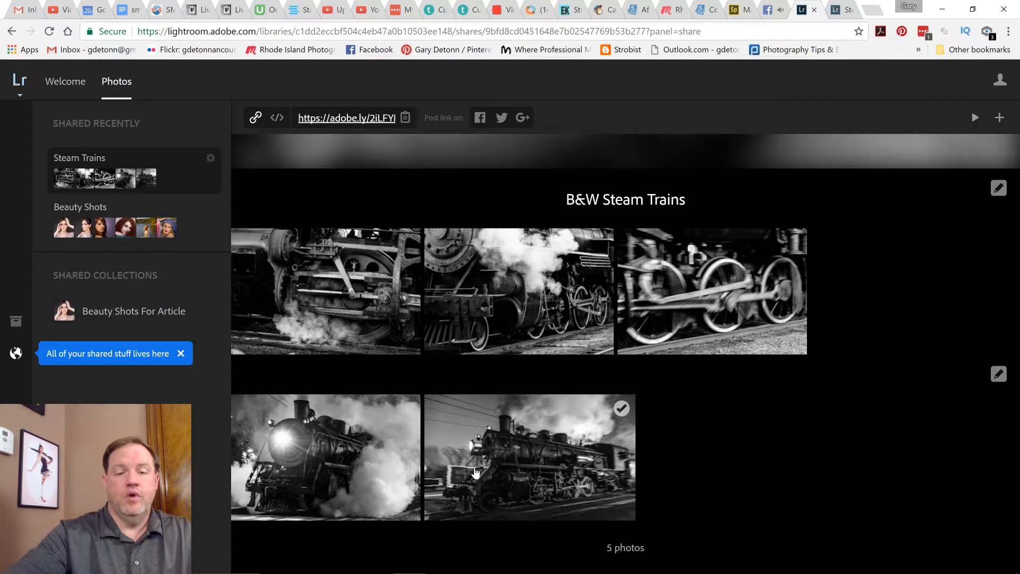
pyautogui.moveTo(621, 429)
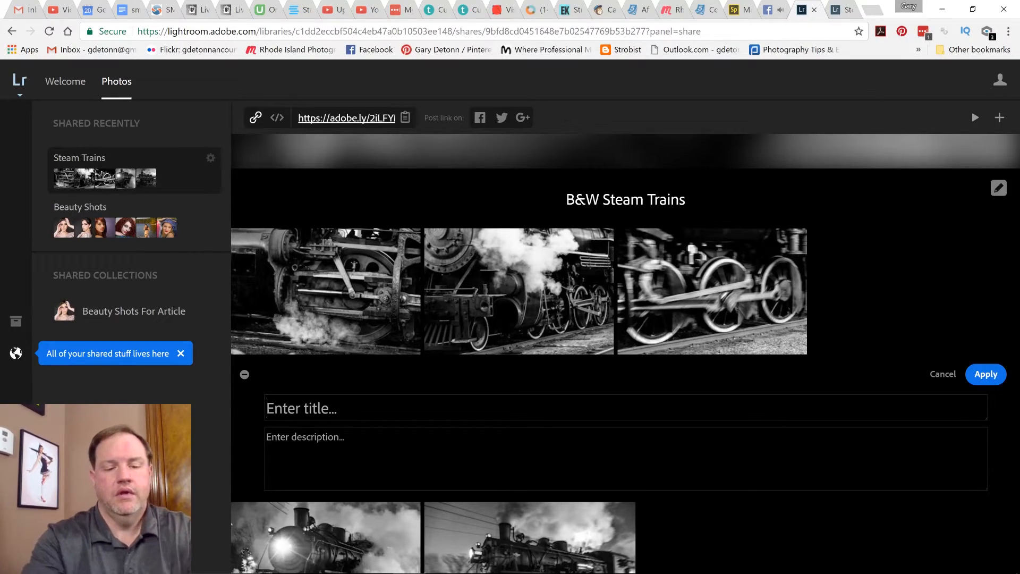
# Step: Enter 'Panning with a Steam Train' as the second group's title and apply it
pyautogui.write('Panning')
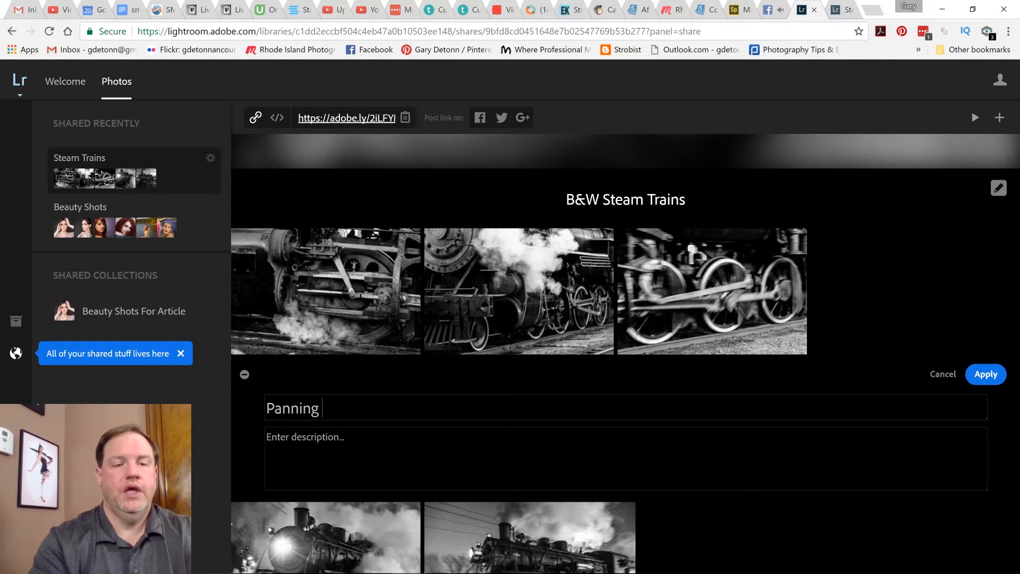
pyautogui.write('with')
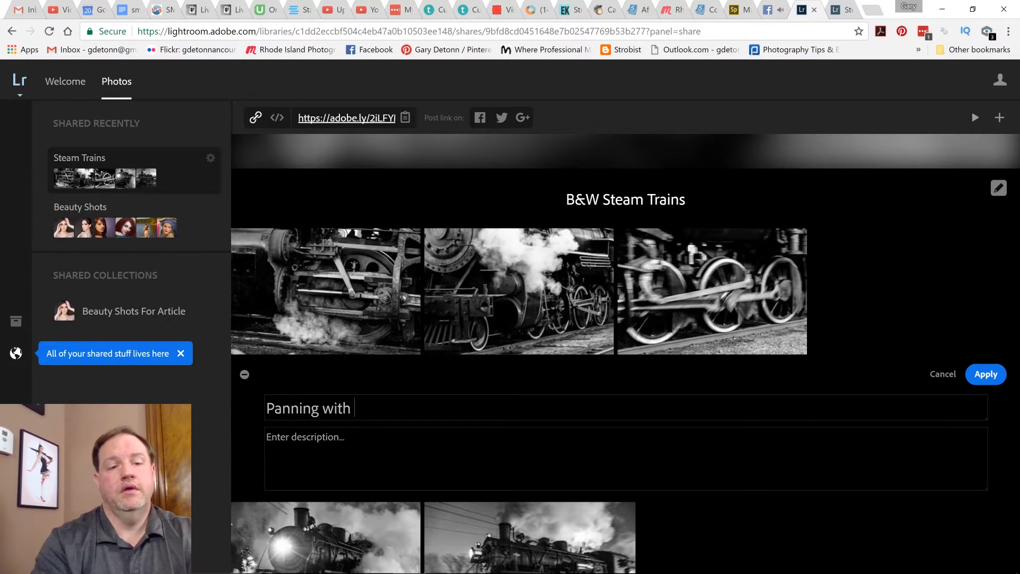
pyautogui.write('a Steam')
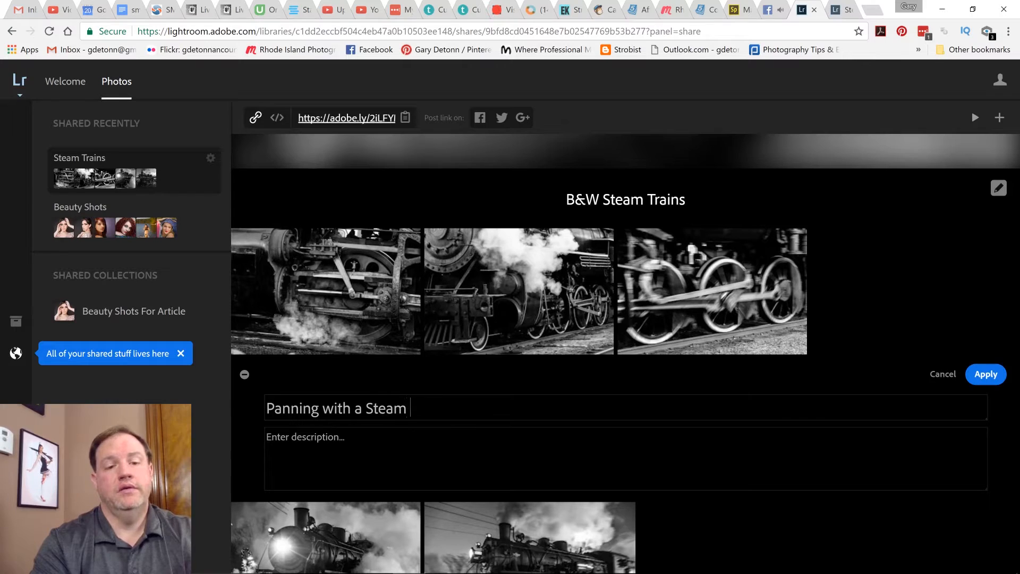
pyautogui.write('Train')
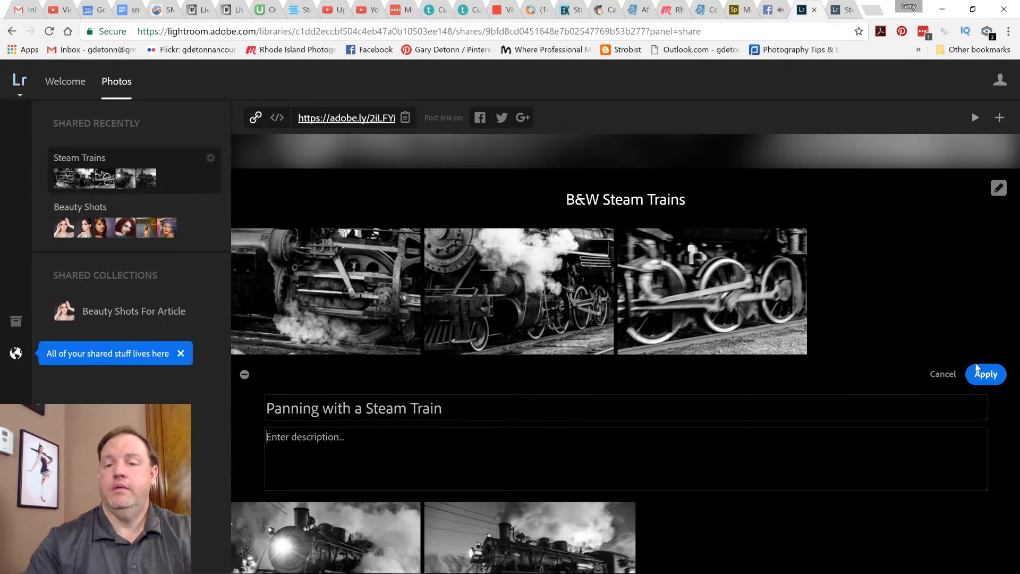
pyautogui.click(985, 373)
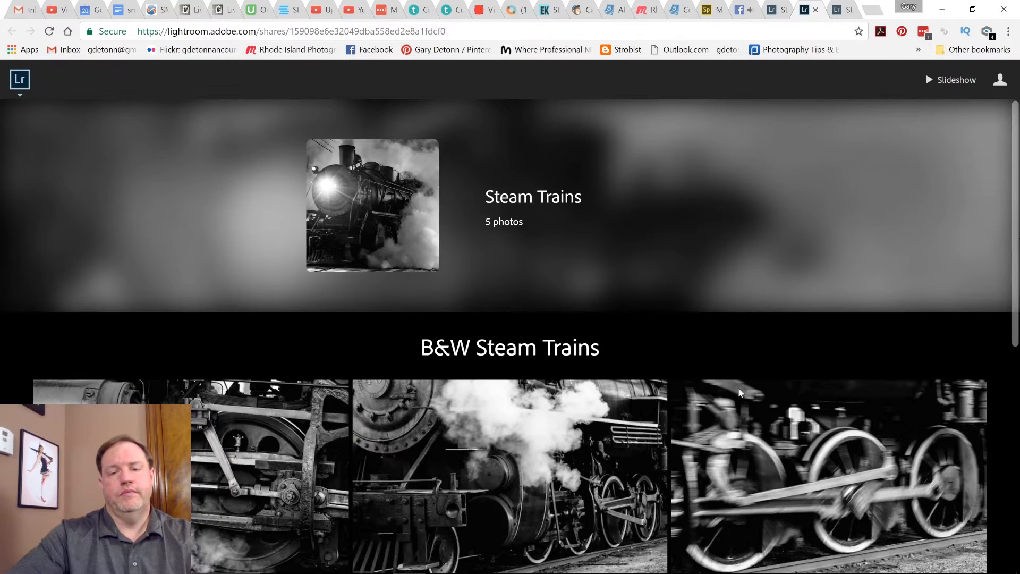
# Step: Scroll the public gallery down to the Panning with a Steam Train section
pyautogui.scroll(-3)
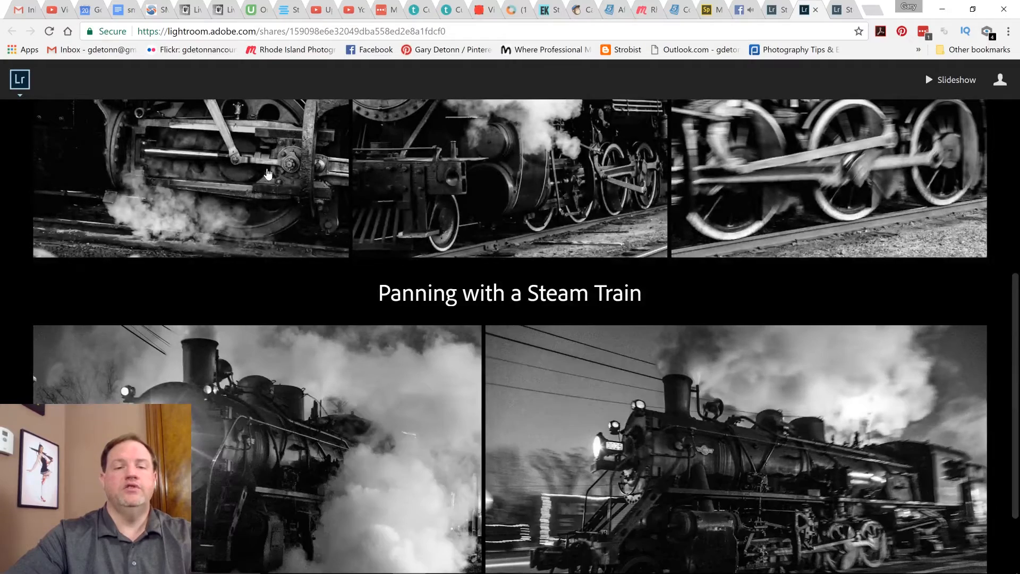
pyautogui.scroll(3)
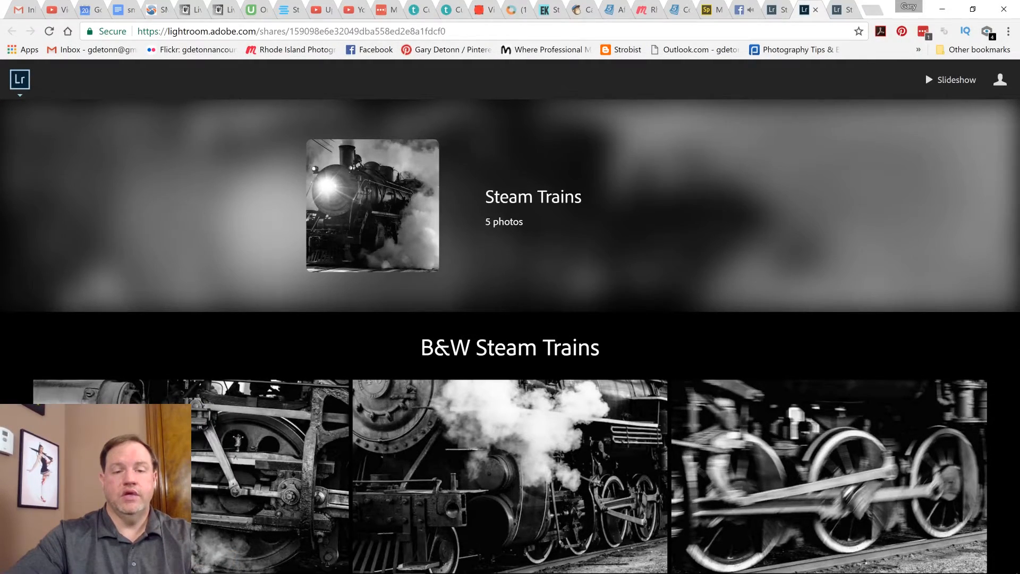
pyautogui.scroll(-3)
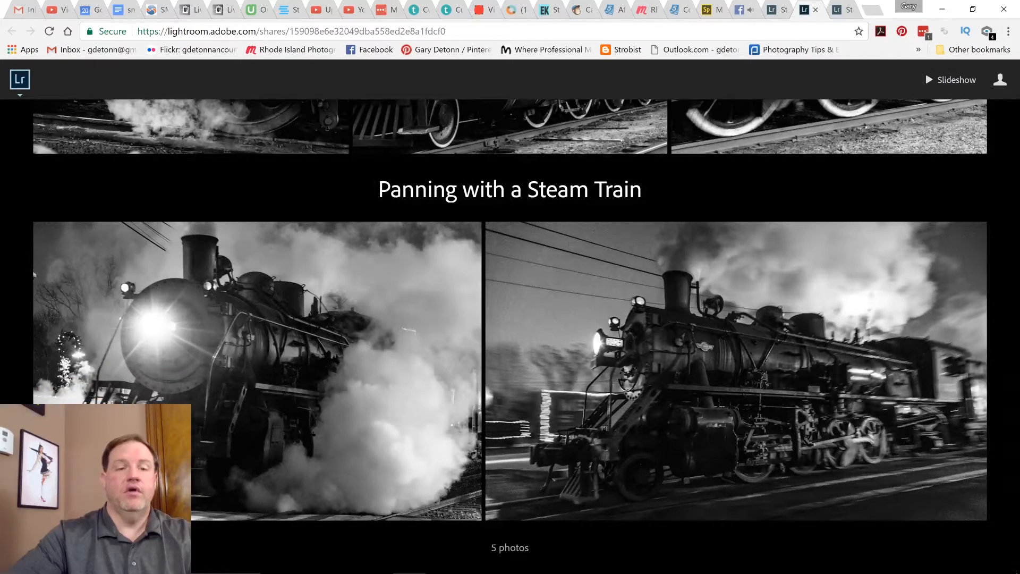
pyautogui.moveTo(499, 210)
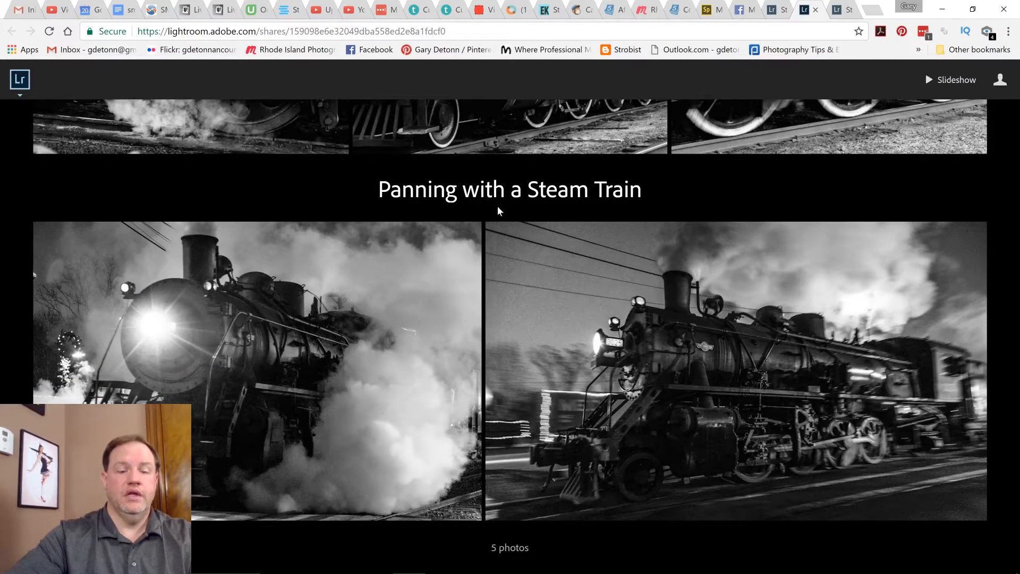
pyautogui.moveTo(495, 220)
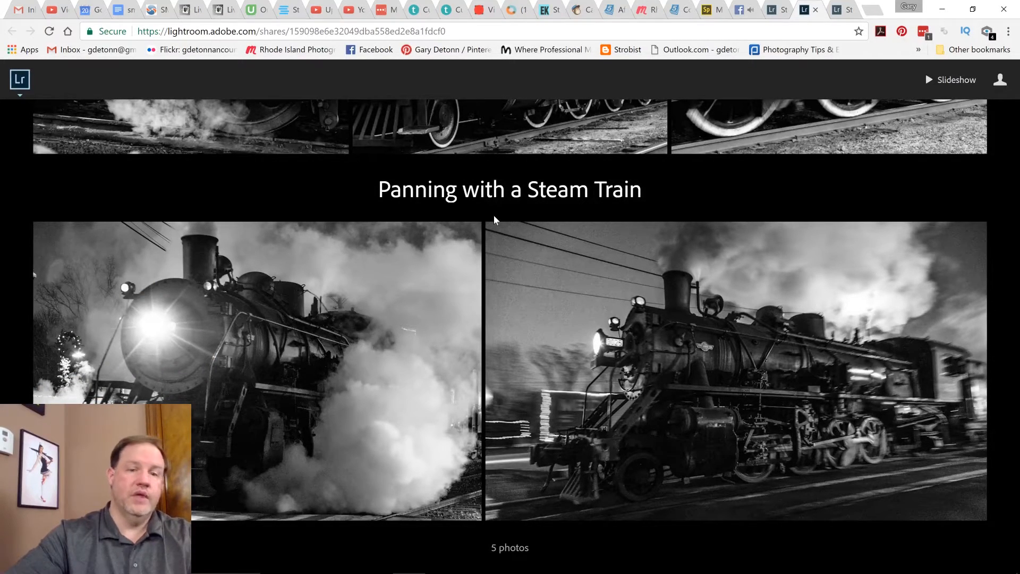
pyautogui.moveTo(494, 353)
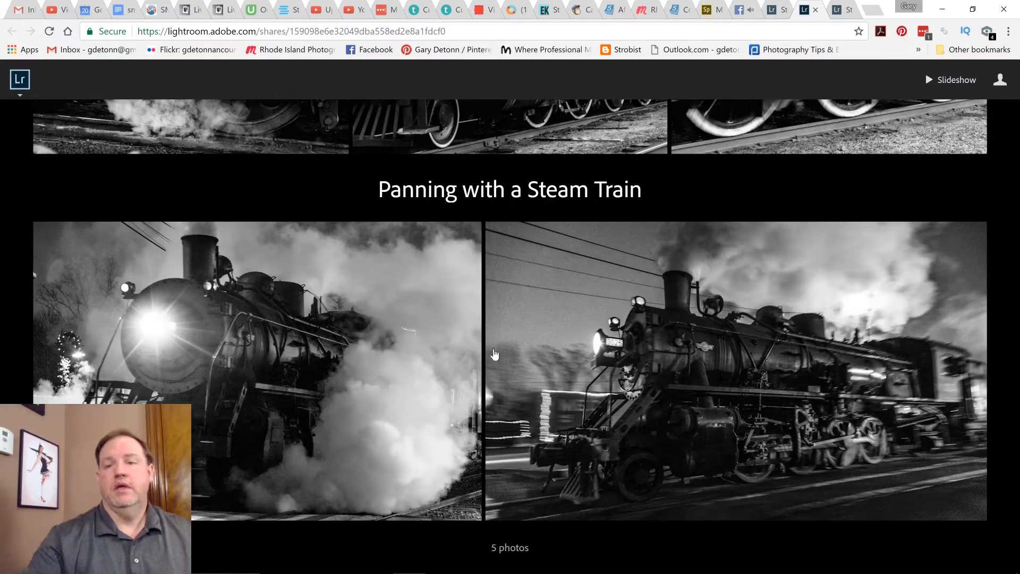
pyautogui.moveTo(842, 25)
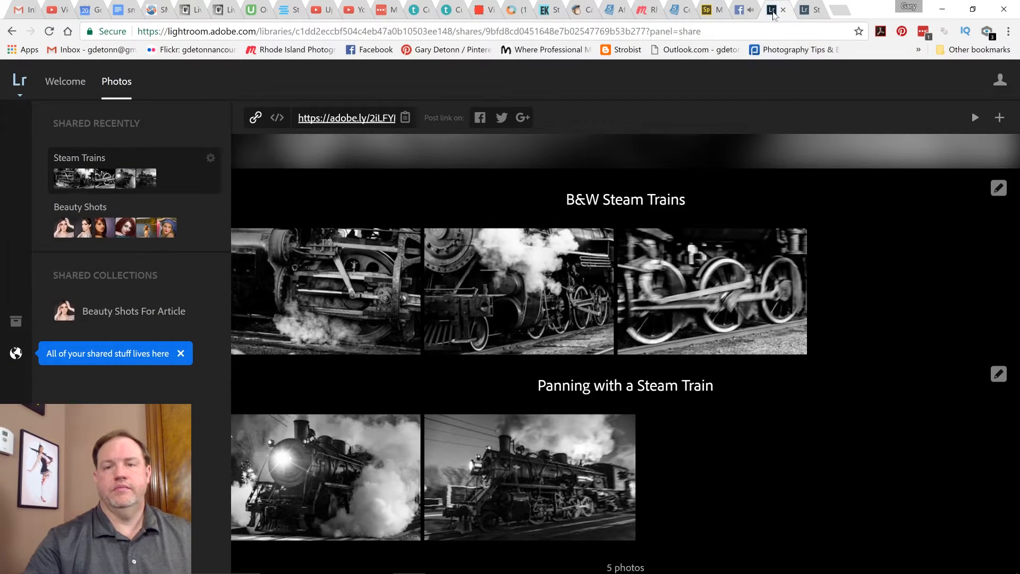
# Step: Display the Steam Trains gallery's embed code instead of its short link
pyautogui.scroll(3)
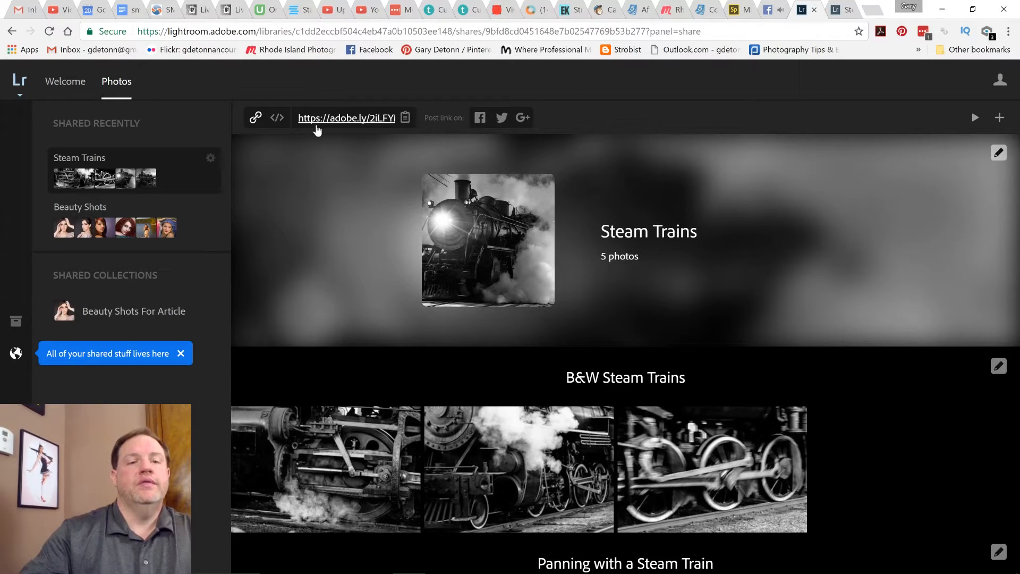
pyautogui.moveTo(378, 124)
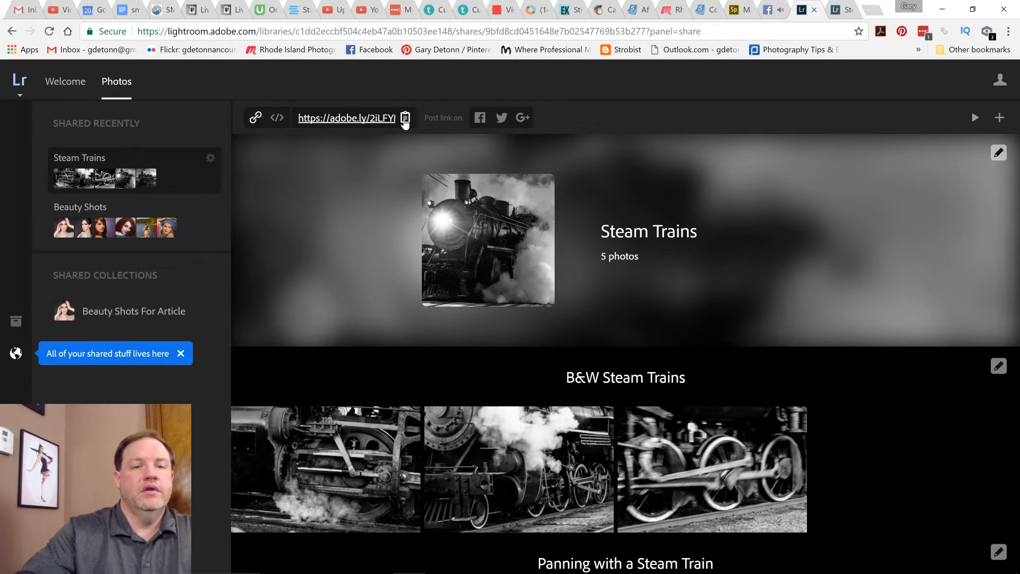
pyautogui.moveTo(374, 124)
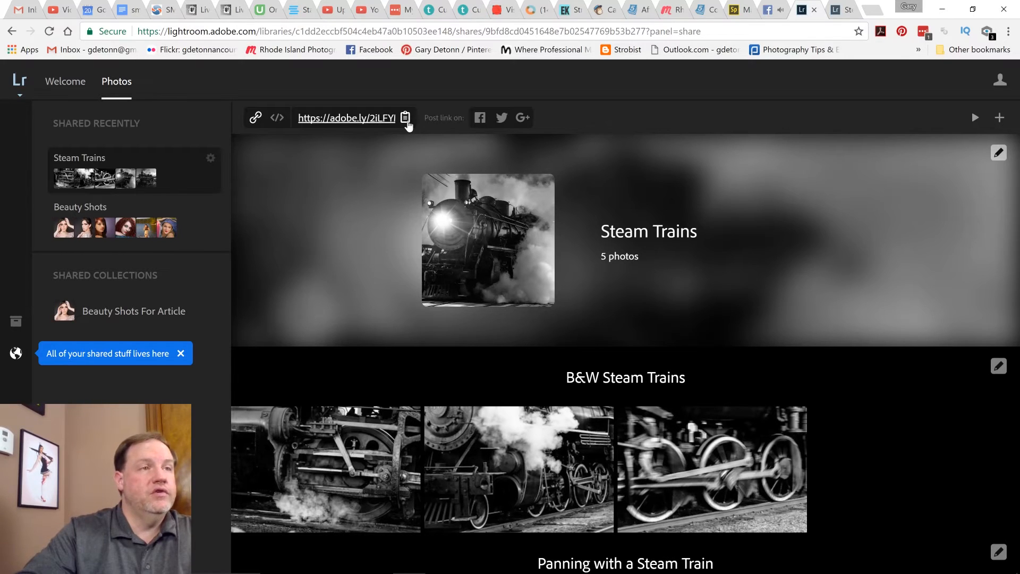
pyautogui.moveTo(315, 133)
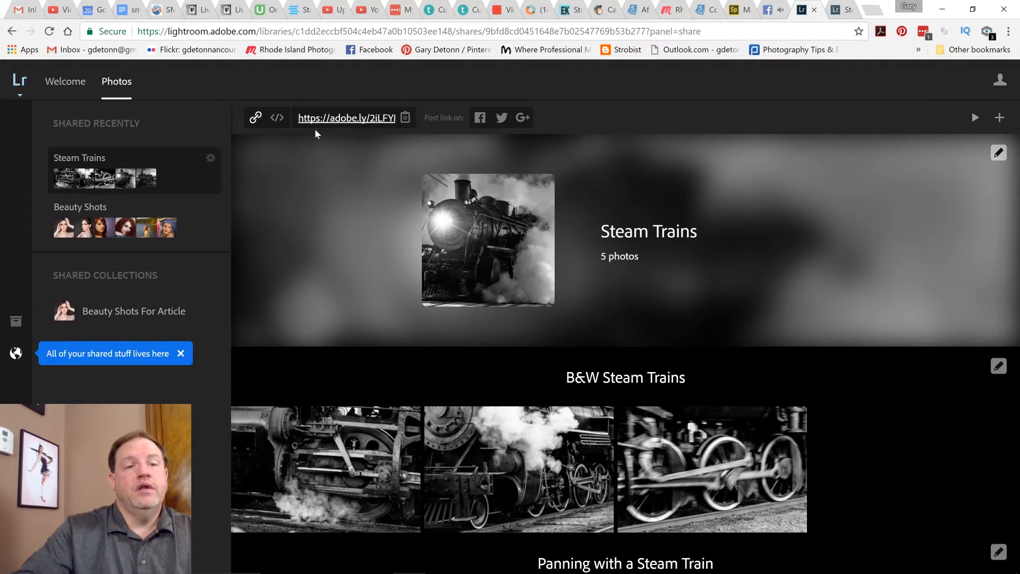
pyautogui.click(277, 118)
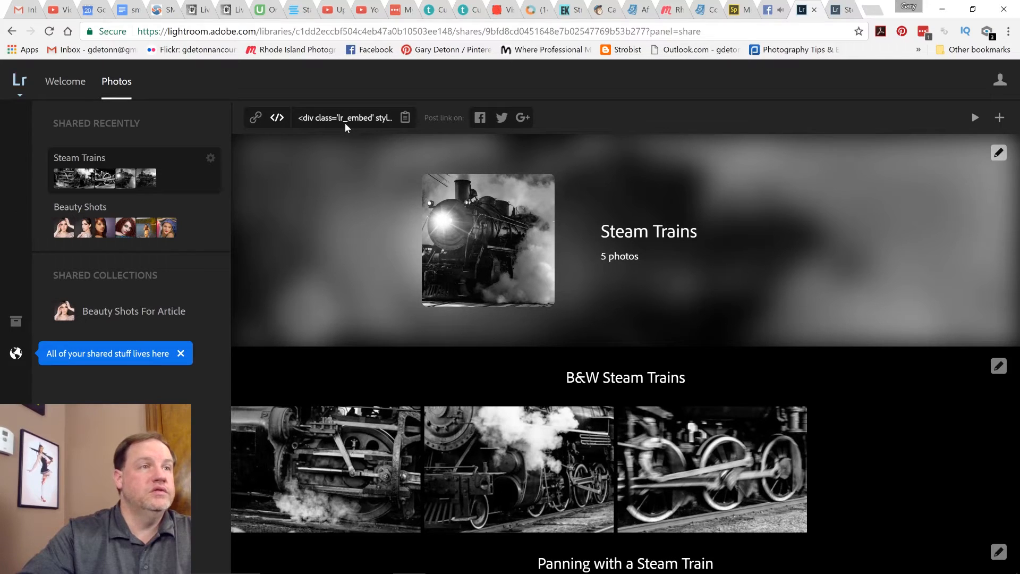
pyautogui.moveTo(402, 148)
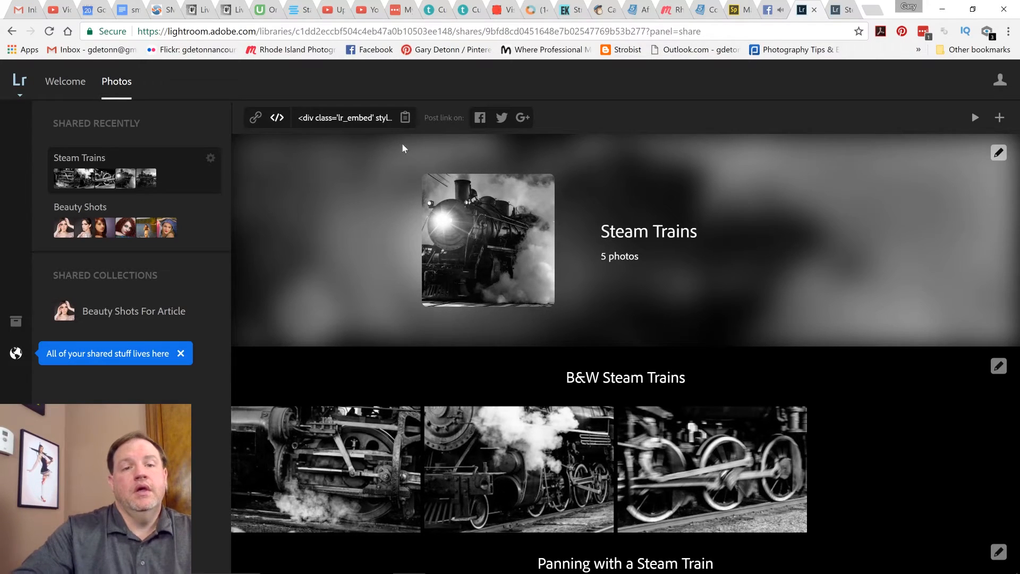
pyautogui.moveTo(521, 118)
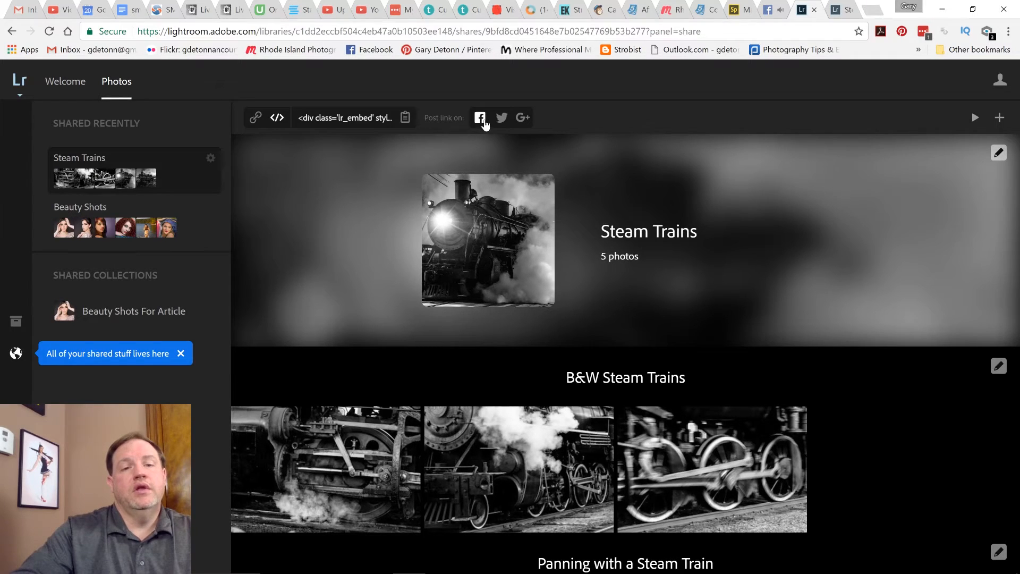
pyautogui.moveTo(479, 265)
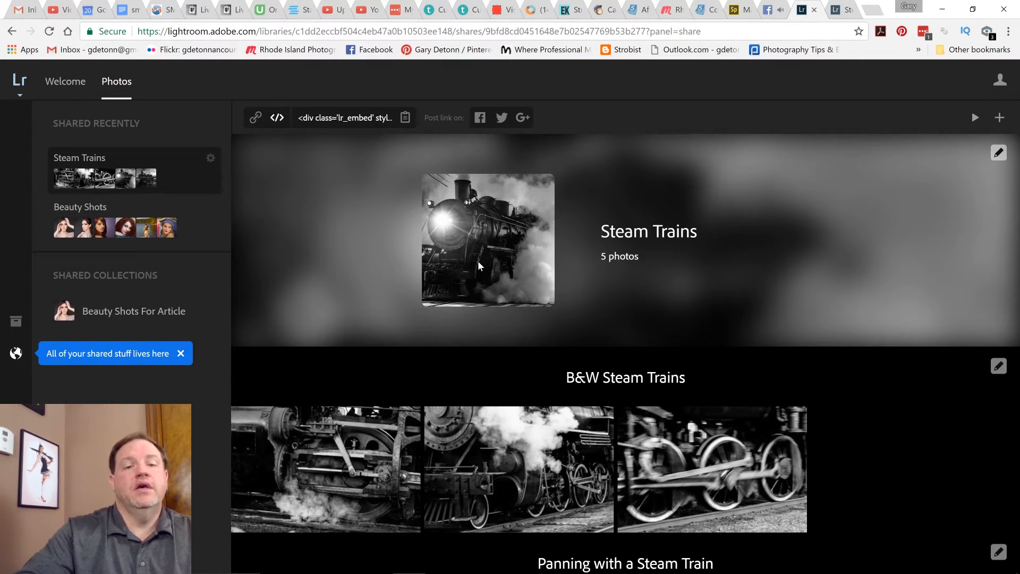
pyautogui.moveTo(374, 258)
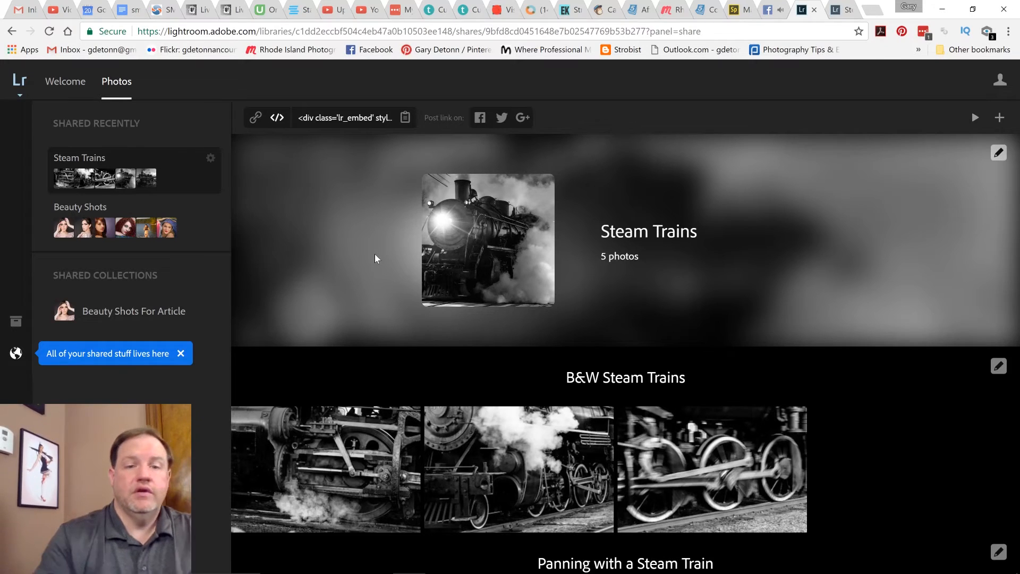
pyautogui.moveTo(262, 185)
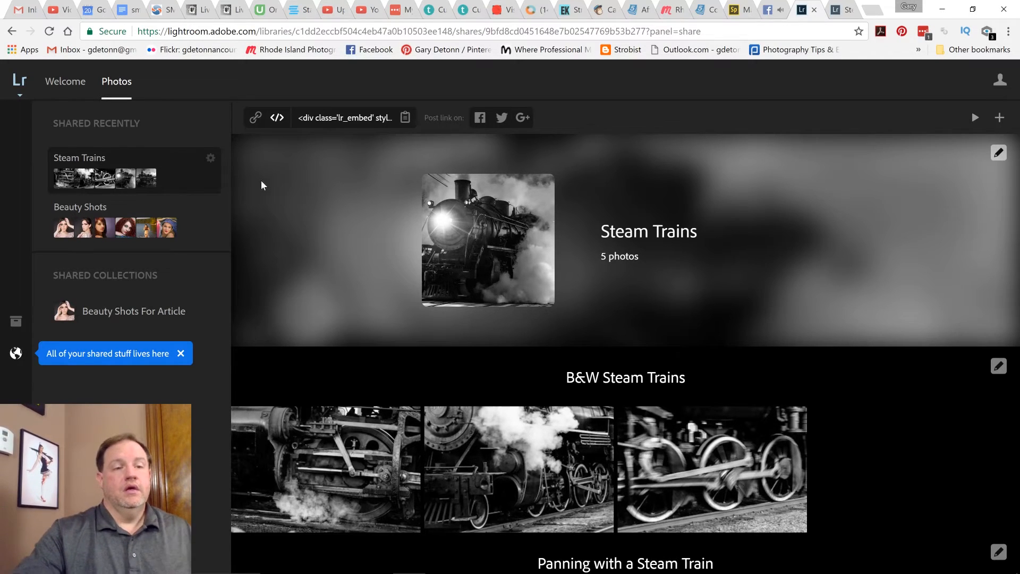
pyautogui.moveTo(367, 218)
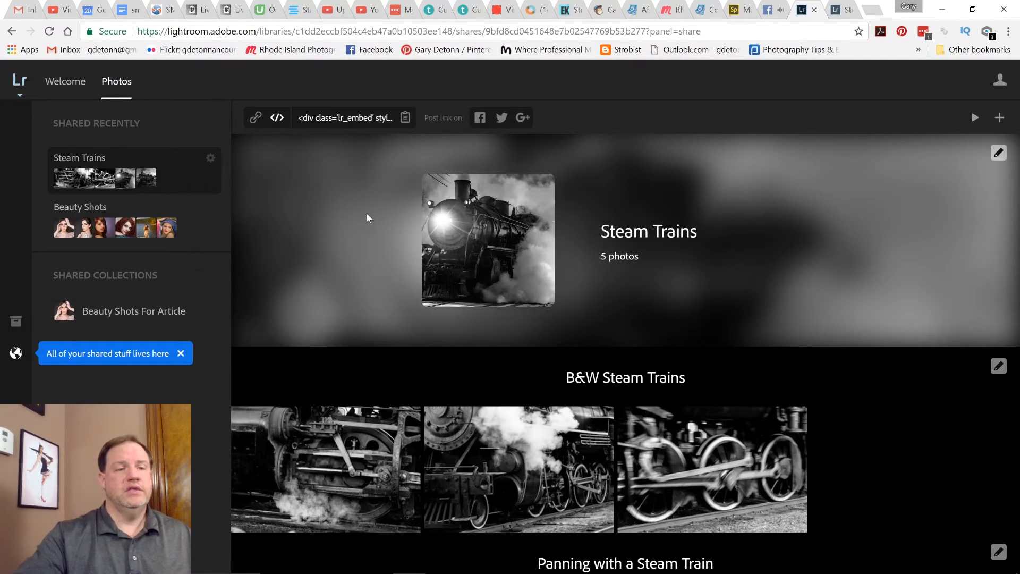
pyautogui.moveTo(90, 211)
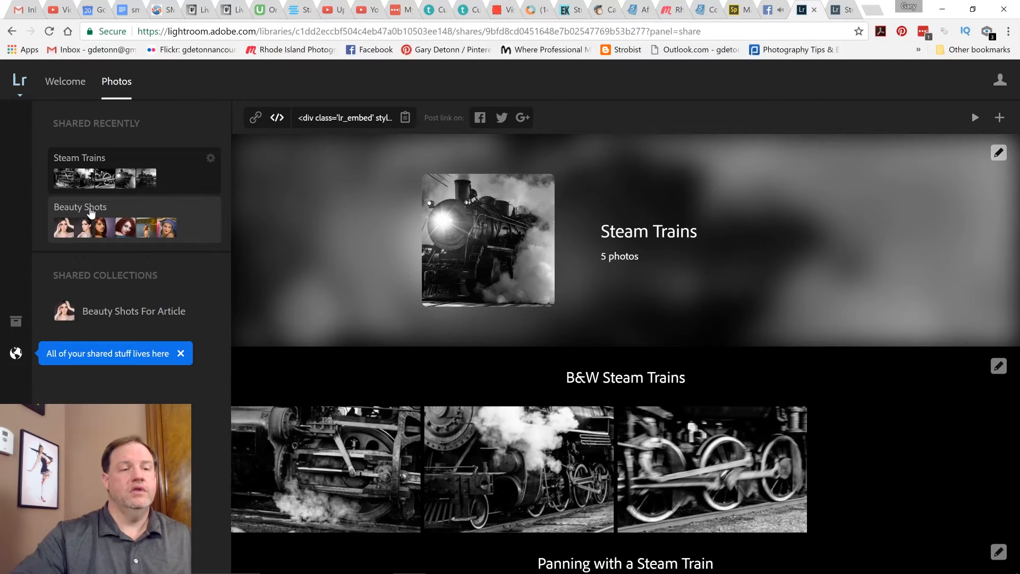
# Step: Select Beauty Shots, copy its embed code, then follow its short link to the public page
pyautogui.click(80, 206)
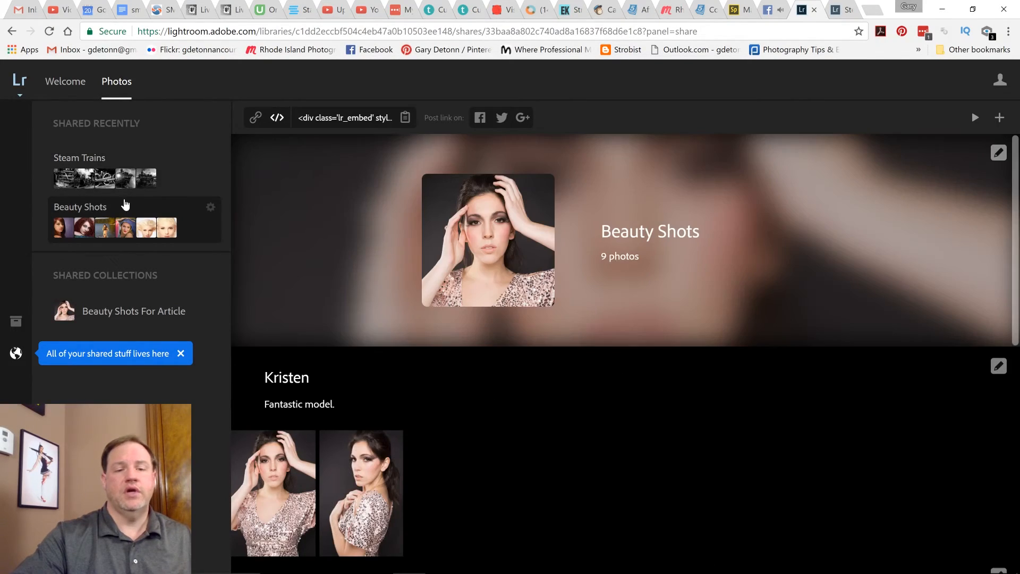
pyautogui.moveTo(637, 269)
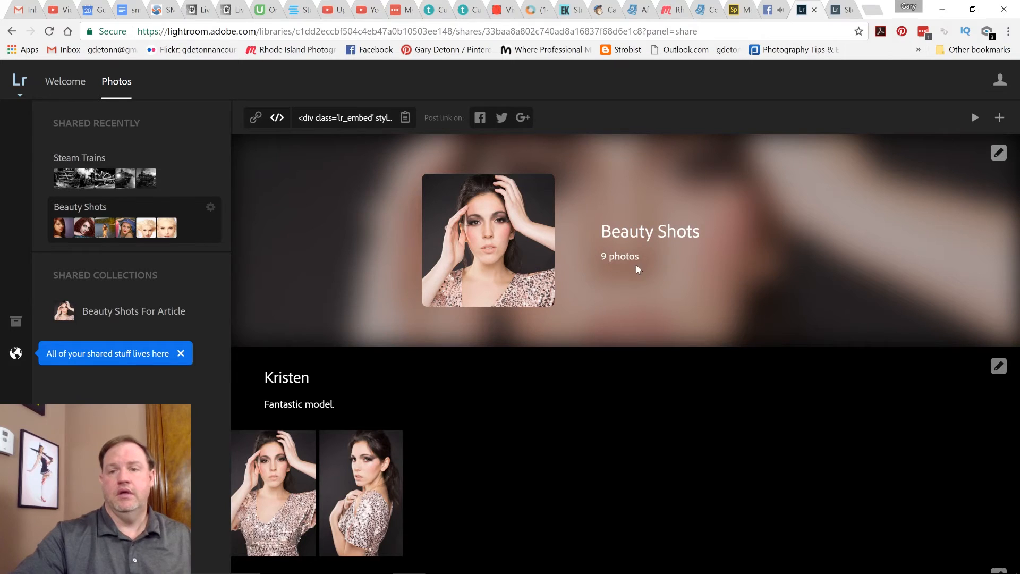
pyautogui.moveTo(487, 165)
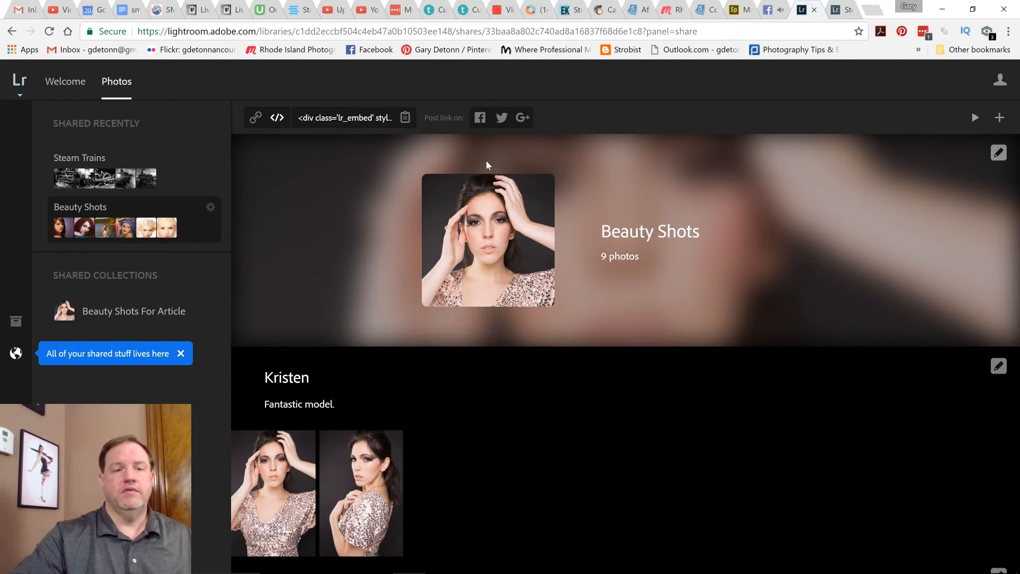
pyautogui.tripleClick(345, 118)
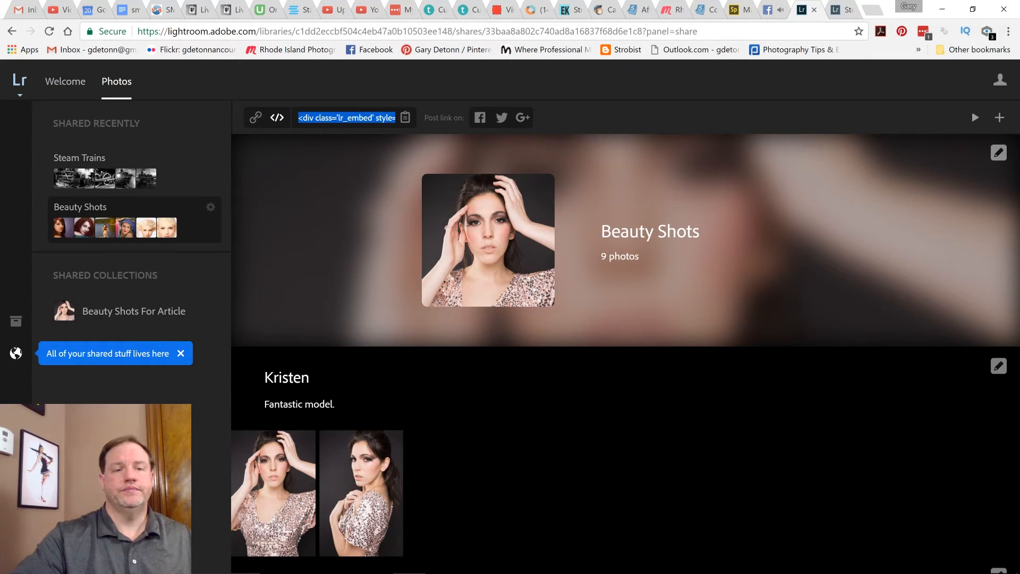
pyautogui.click(405, 118)
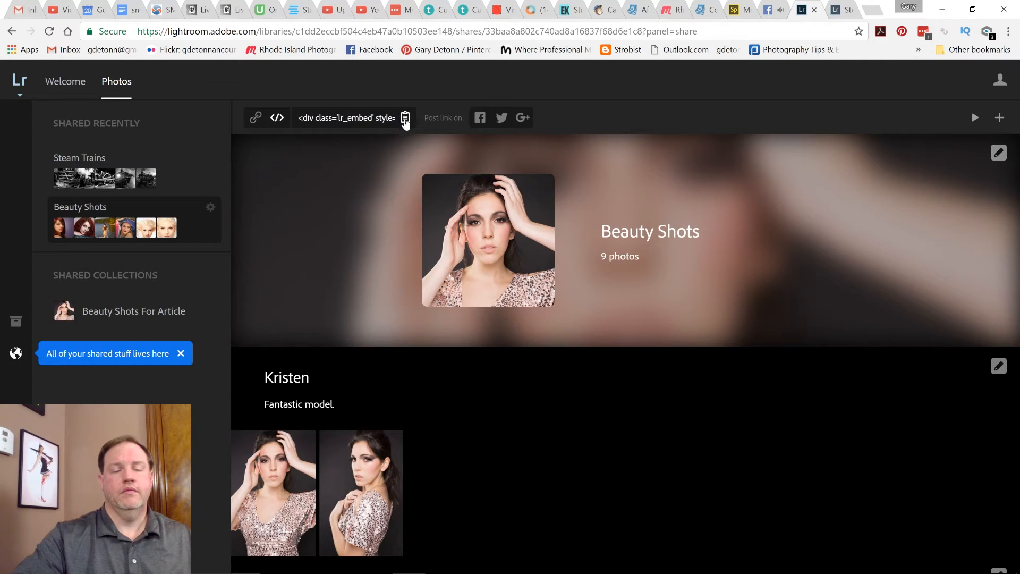
pyautogui.click(255, 118)
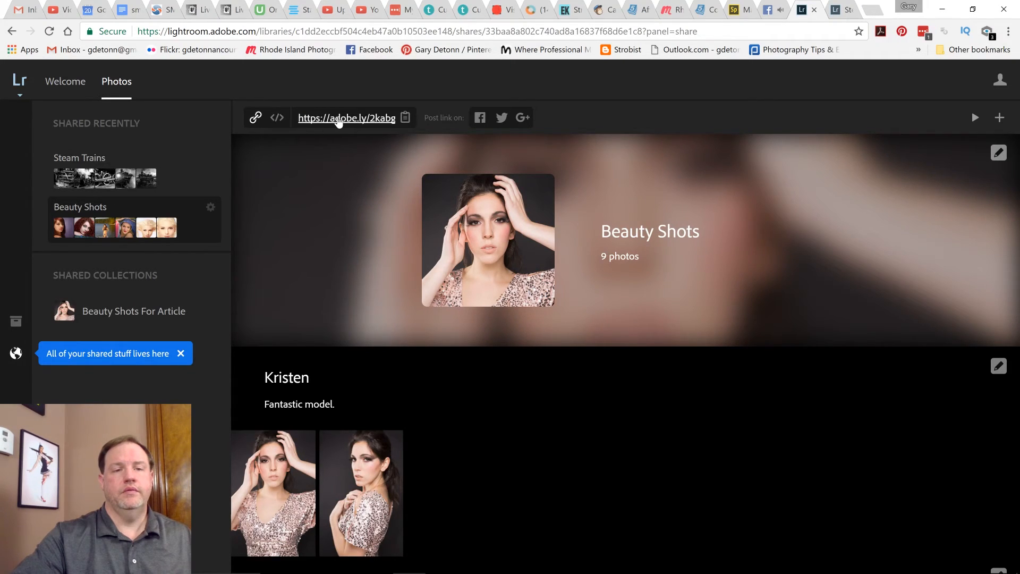
pyautogui.click(345, 117)
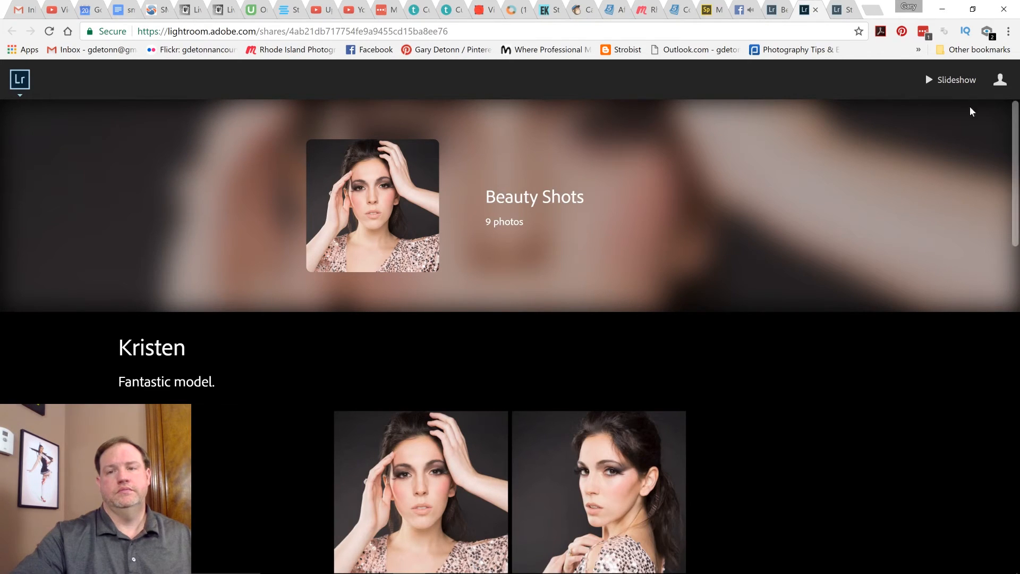
# Step: Start the Beauty Shots slideshow and advance to the next photos
pyautogui.click(956, 79)
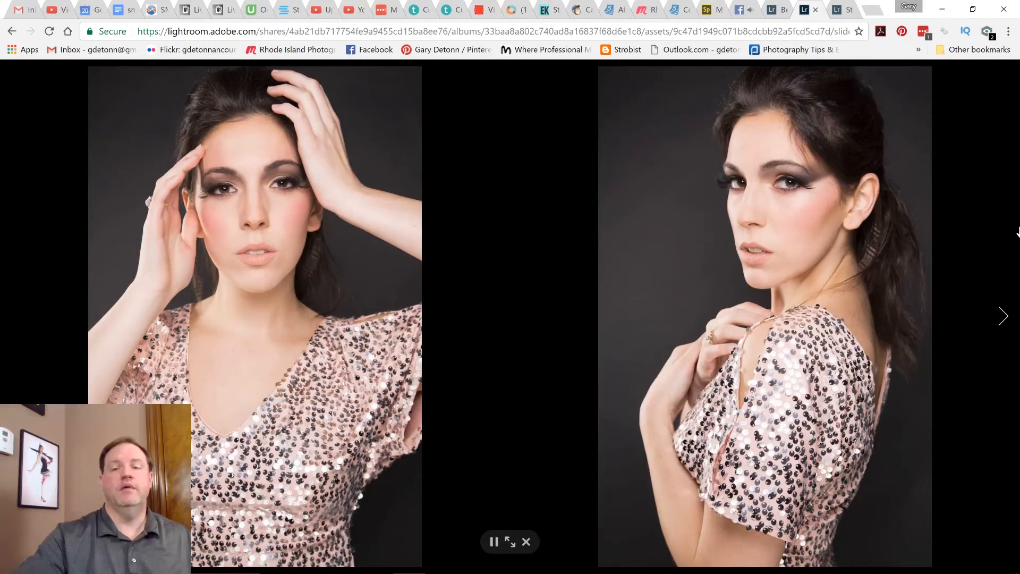
pyautogui.click(1004, 316)
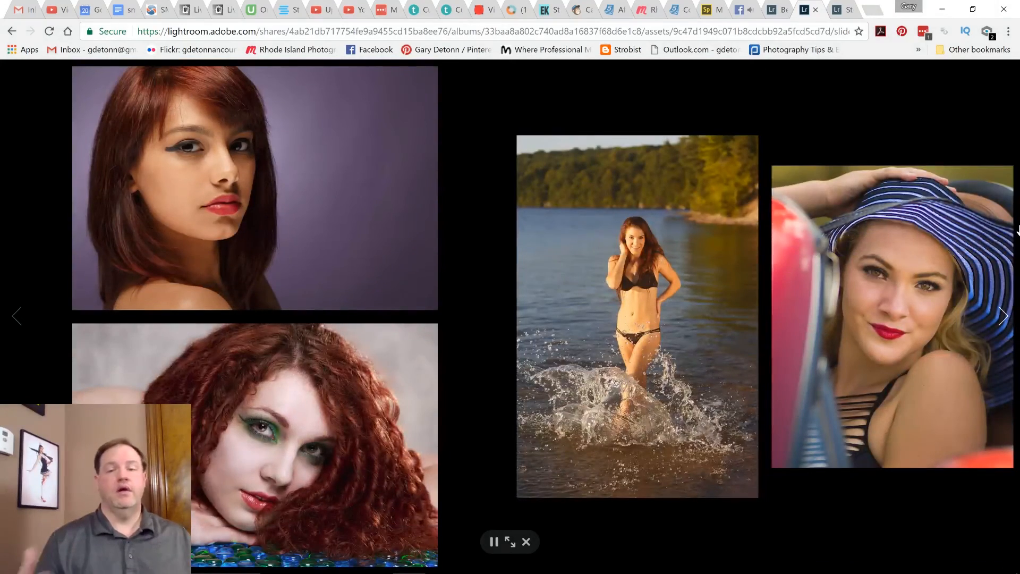